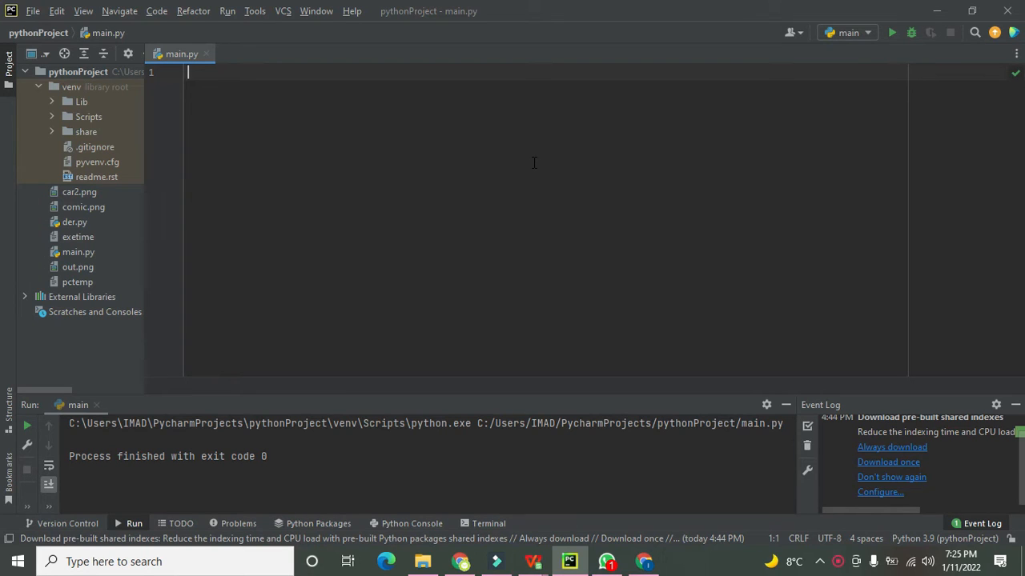
mouse_move(221, 72)
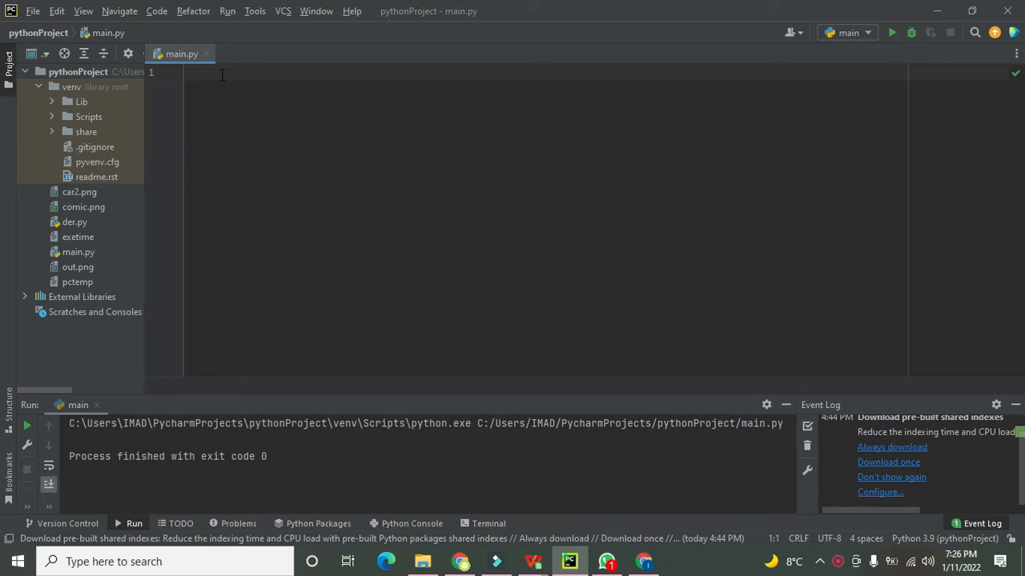
- Add 'import matplotlib.pyplot as plt' as the first line of main.py
click(221, 74)
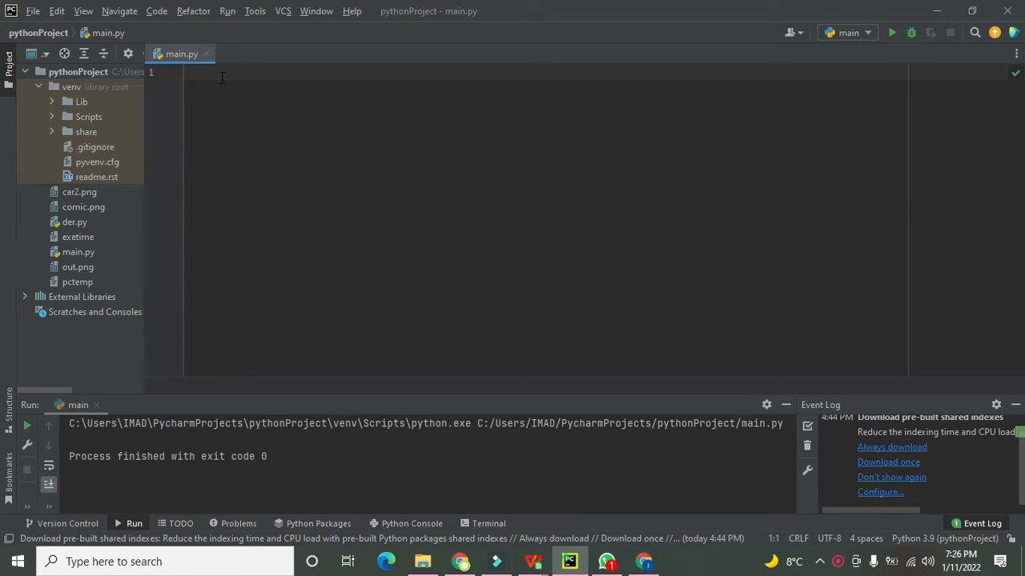
text(import m)
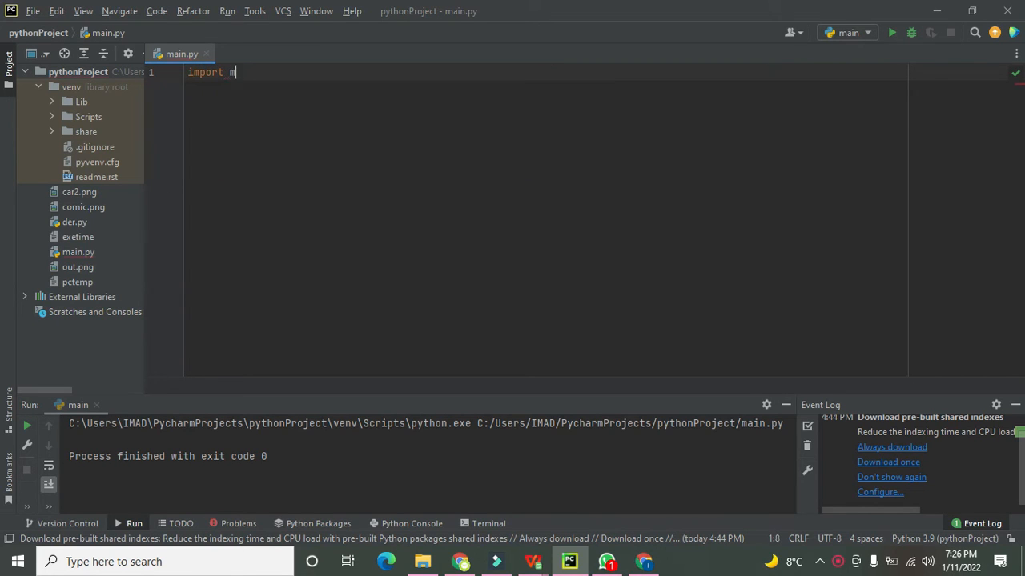
text(atplotl)
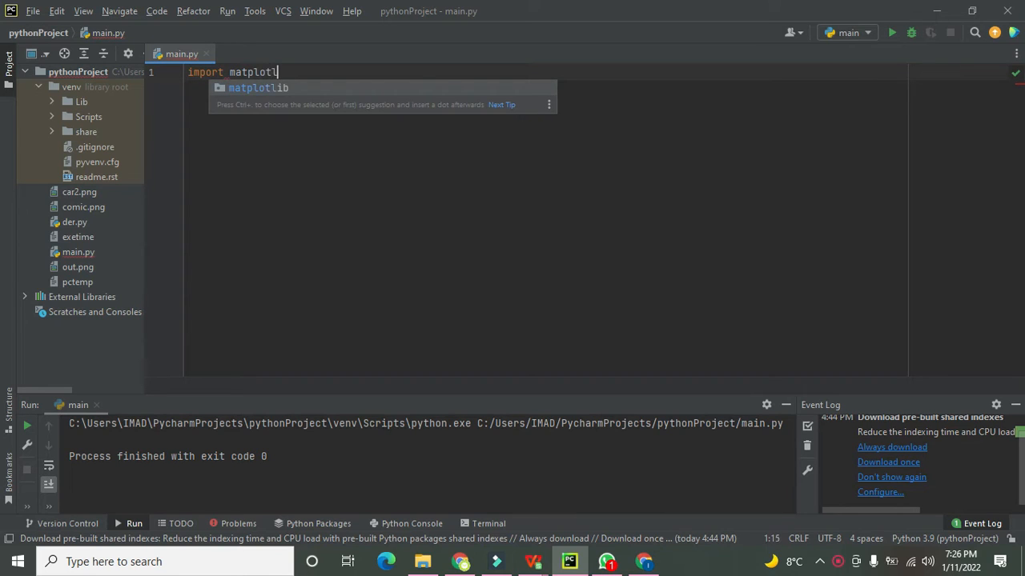
text(.pyplot as)
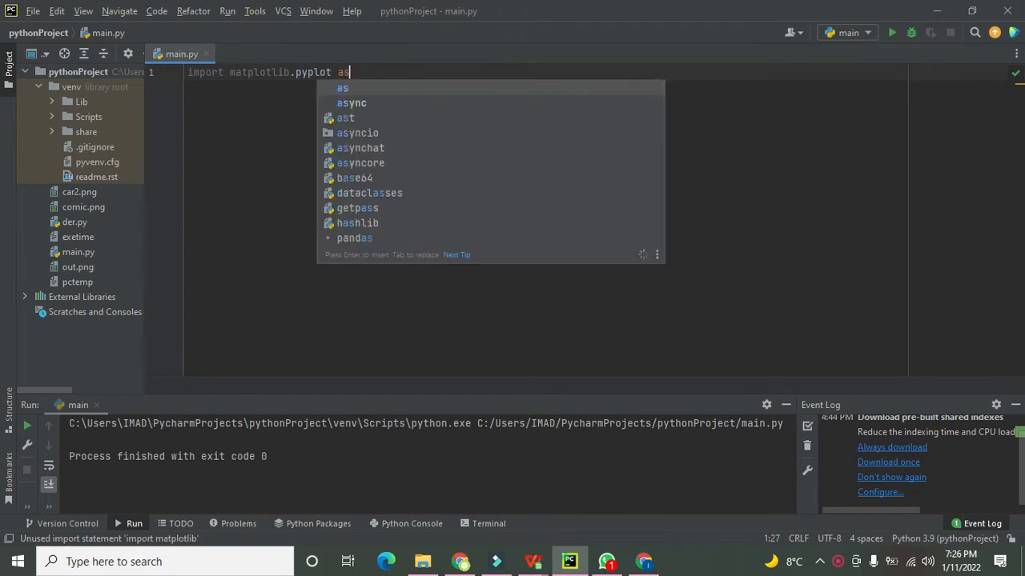
text(plt)
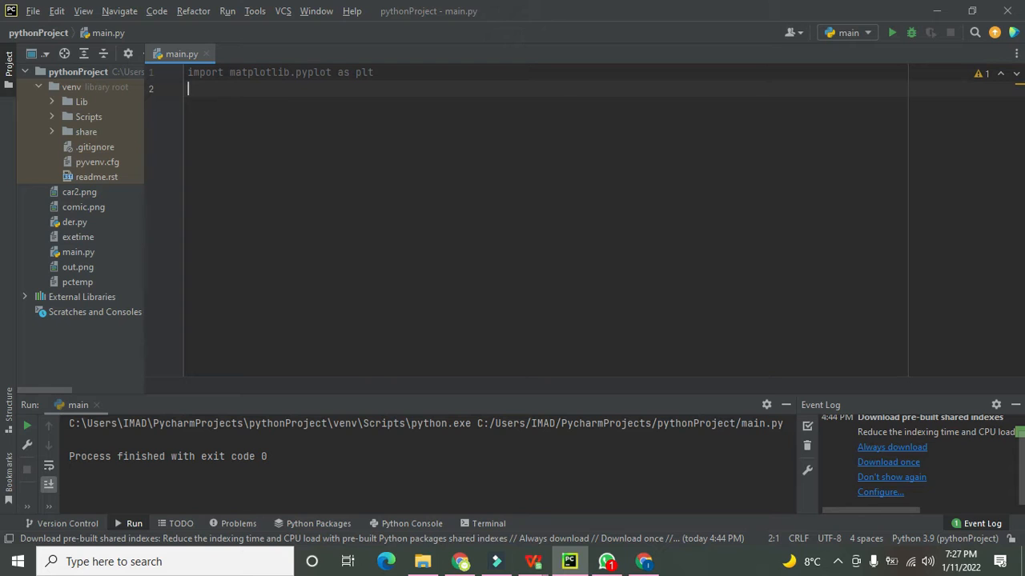
- Add 'import numpy as np' as the second line and review the plt and np aliases
text(impoer)
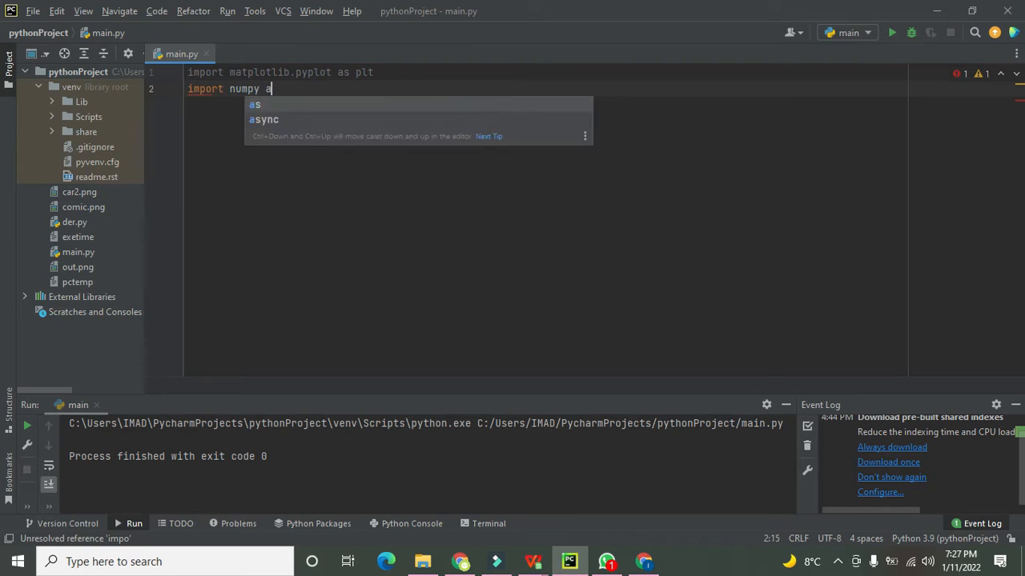
text(s np)
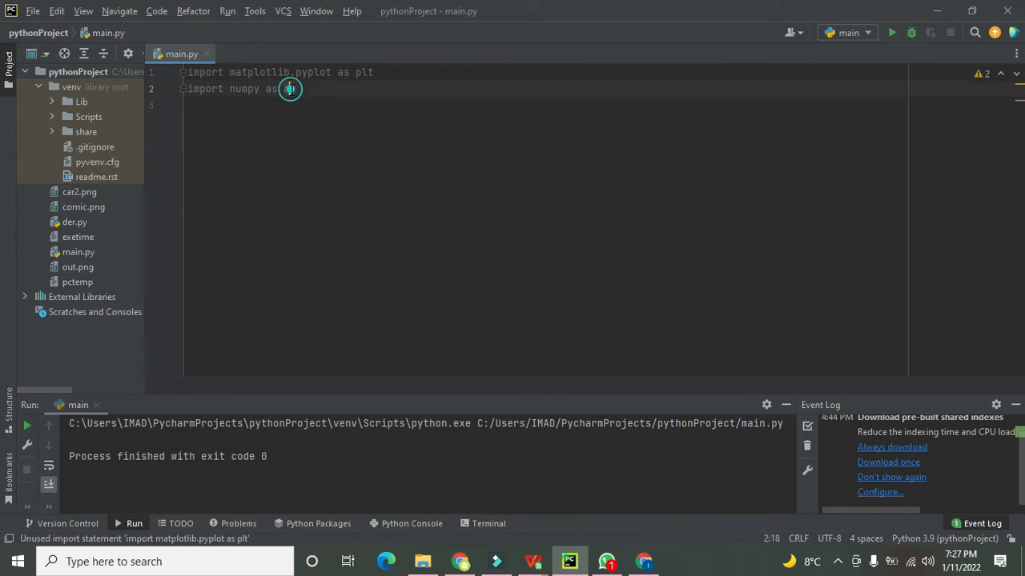
double_click(362, 72)
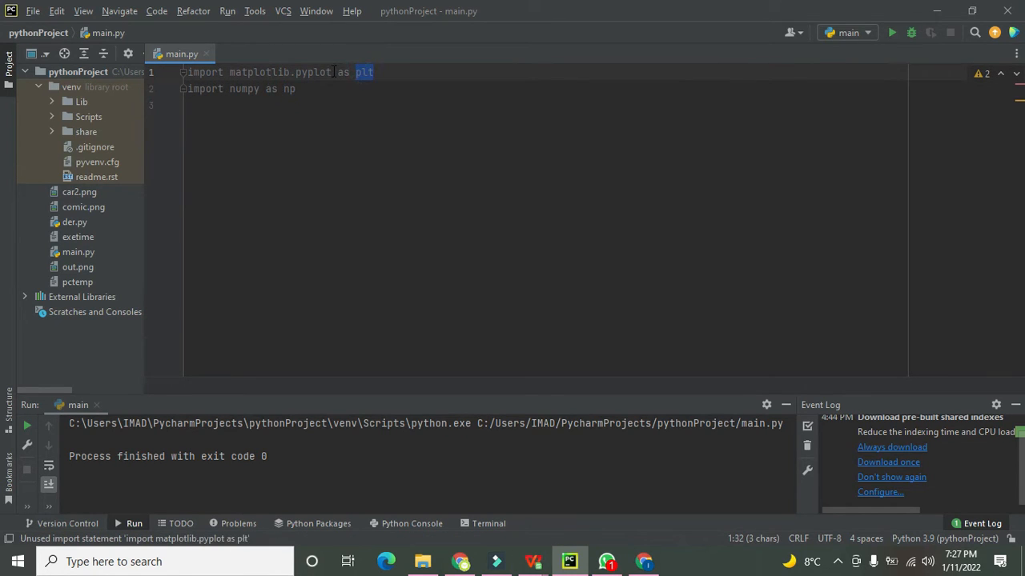
double_click(280, 72)
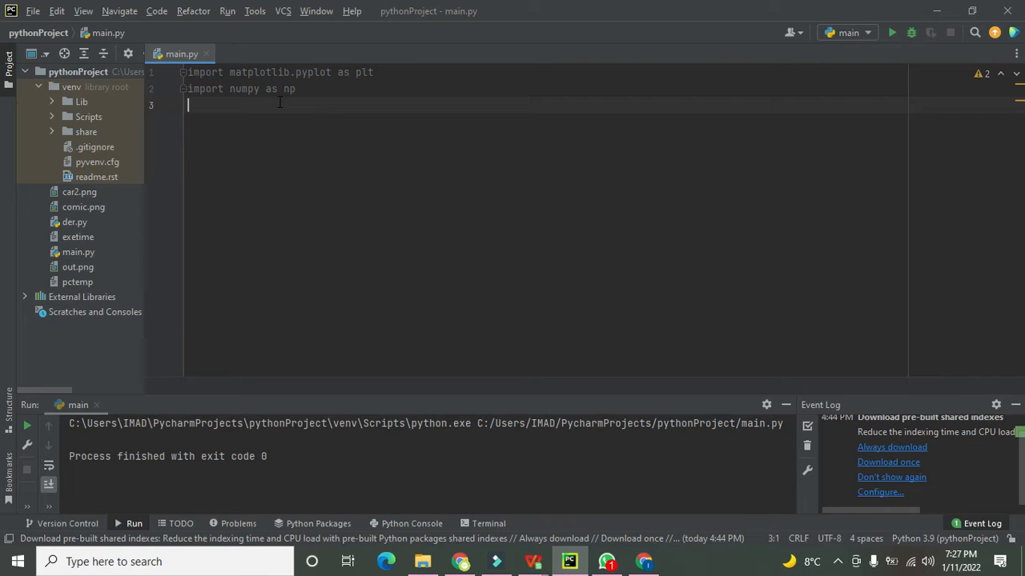
- Start line 3 as time=np.arange() with empty parentheses
text(time=)
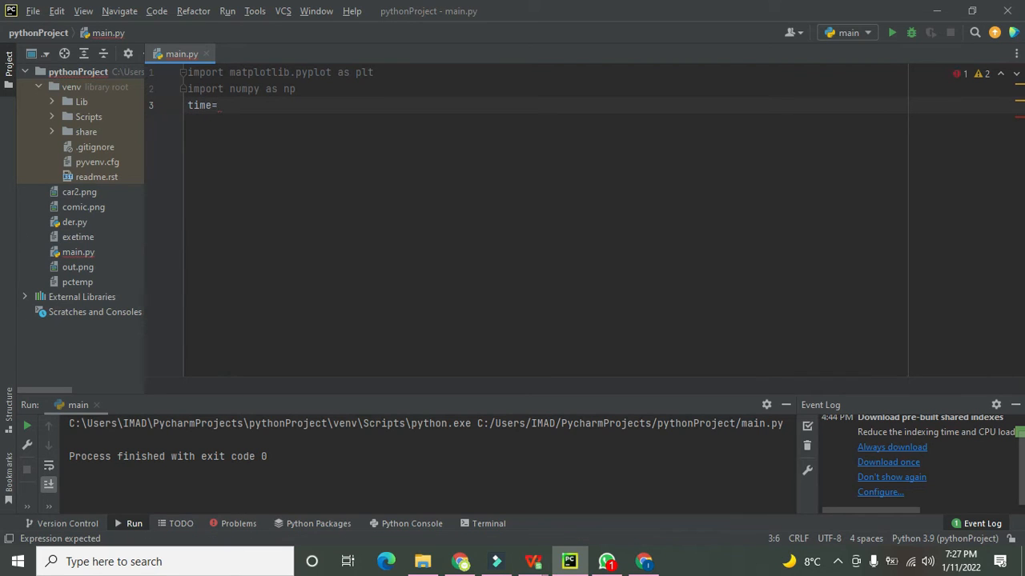
text(np.)
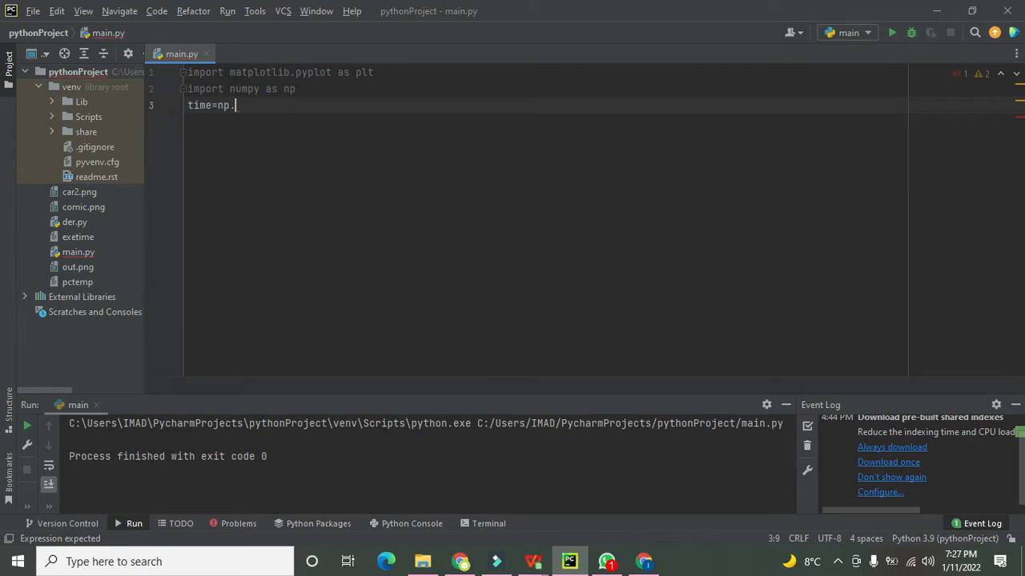
text(arange)
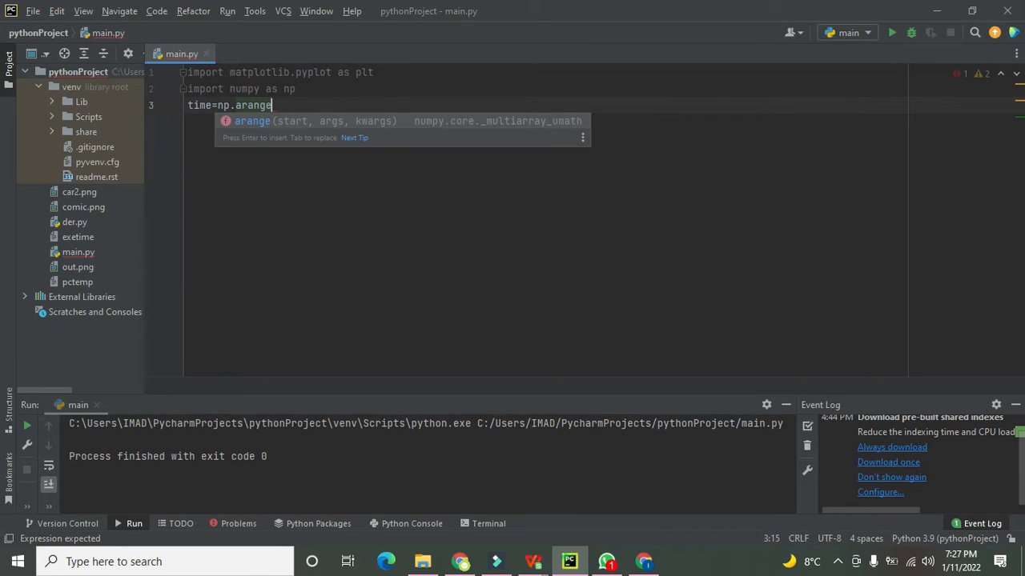
text(())
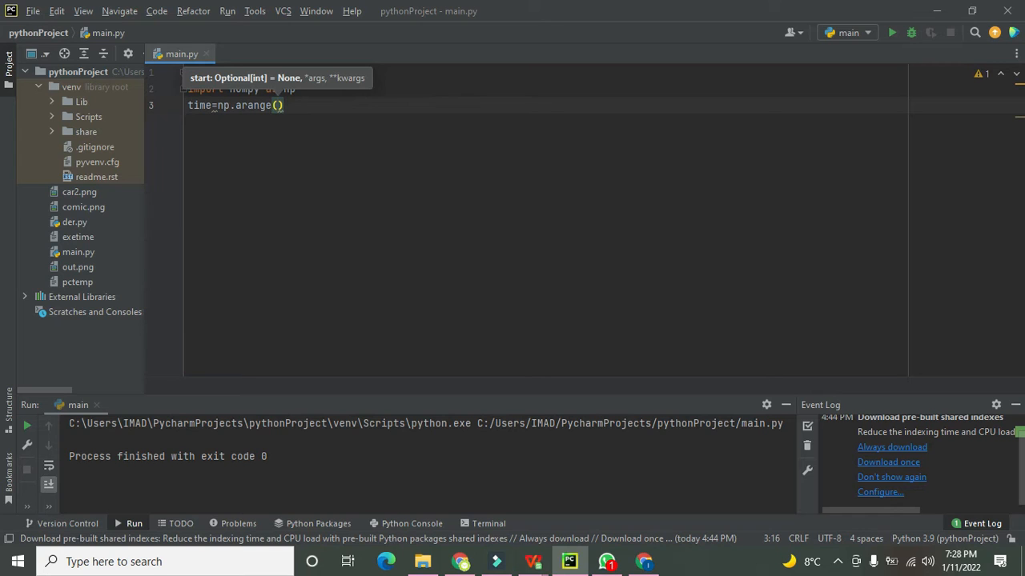
- Fill arange with start -2*np.pi, stop 2*np.pi and step 0.01
text(-)
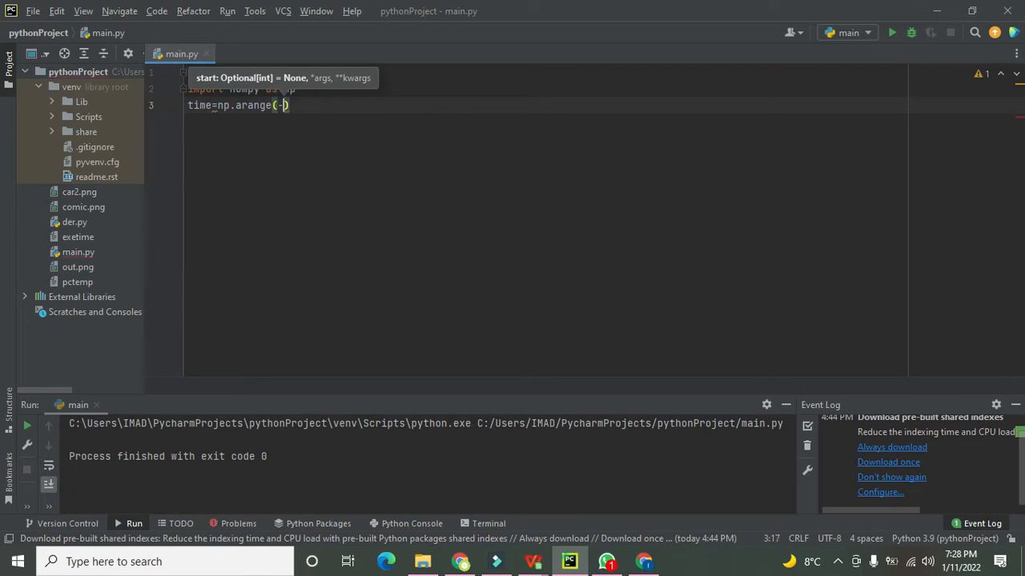
text(2*)
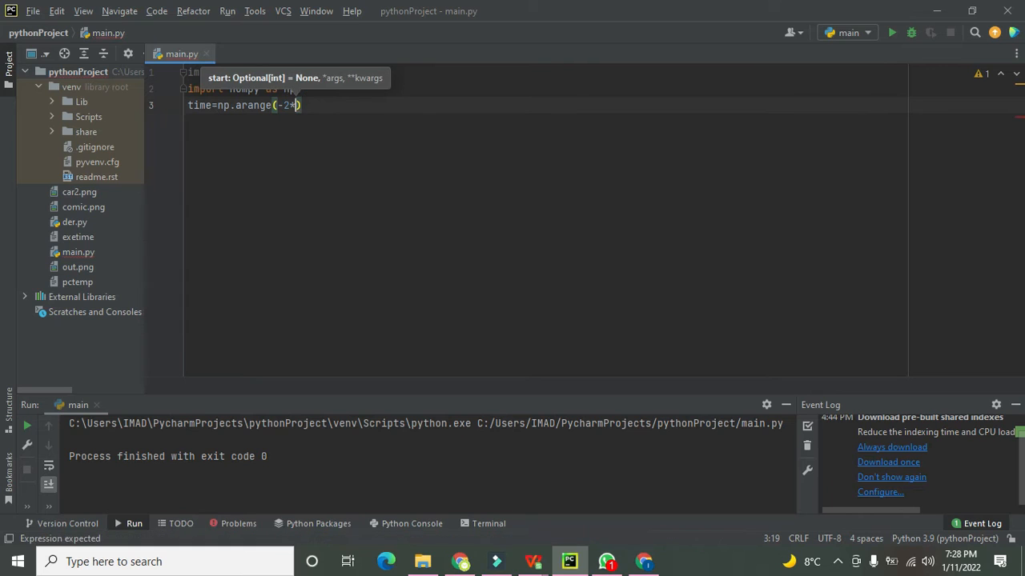
text(np.)
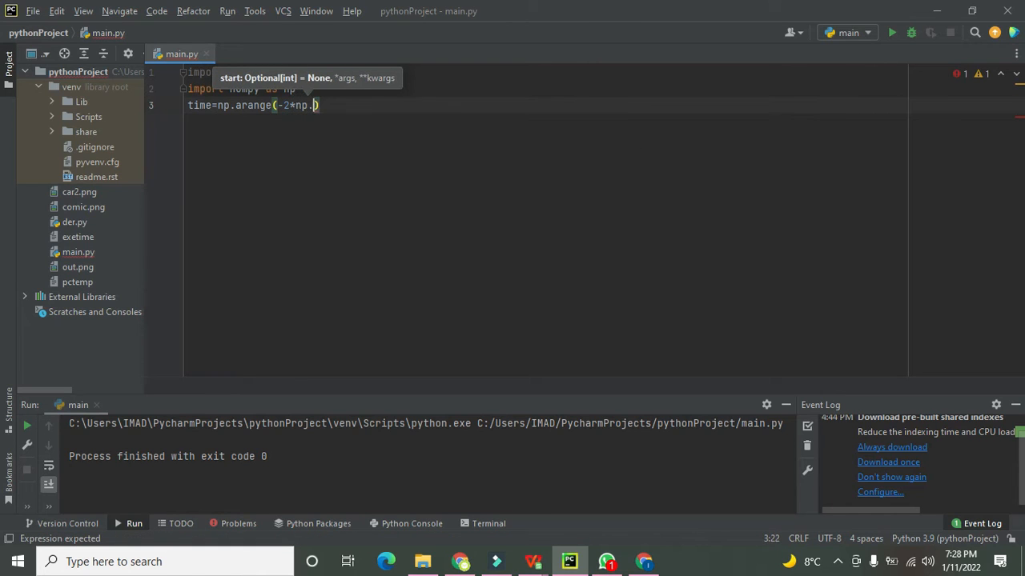
text(pi,2)
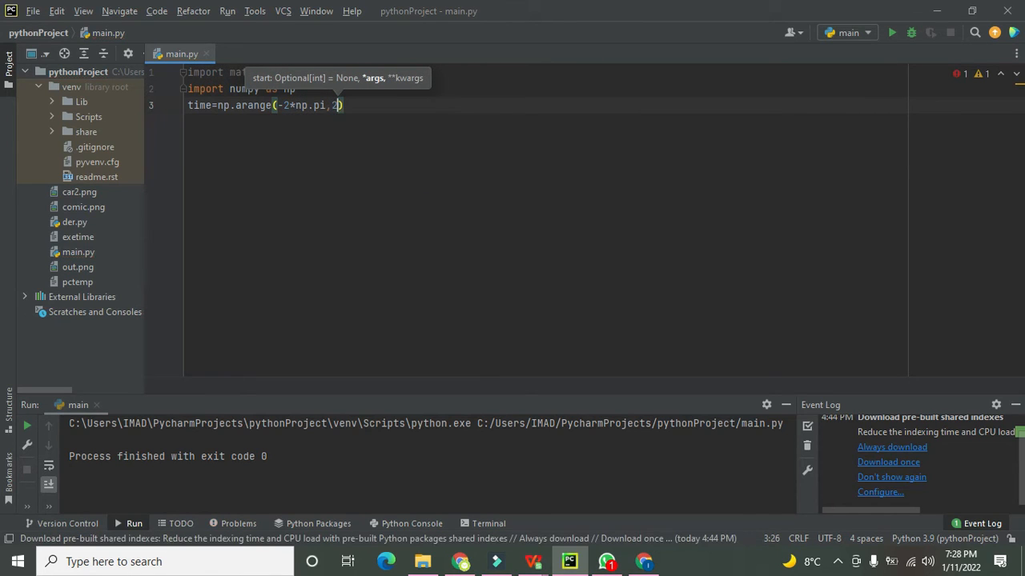
text(*np.pi,0.)
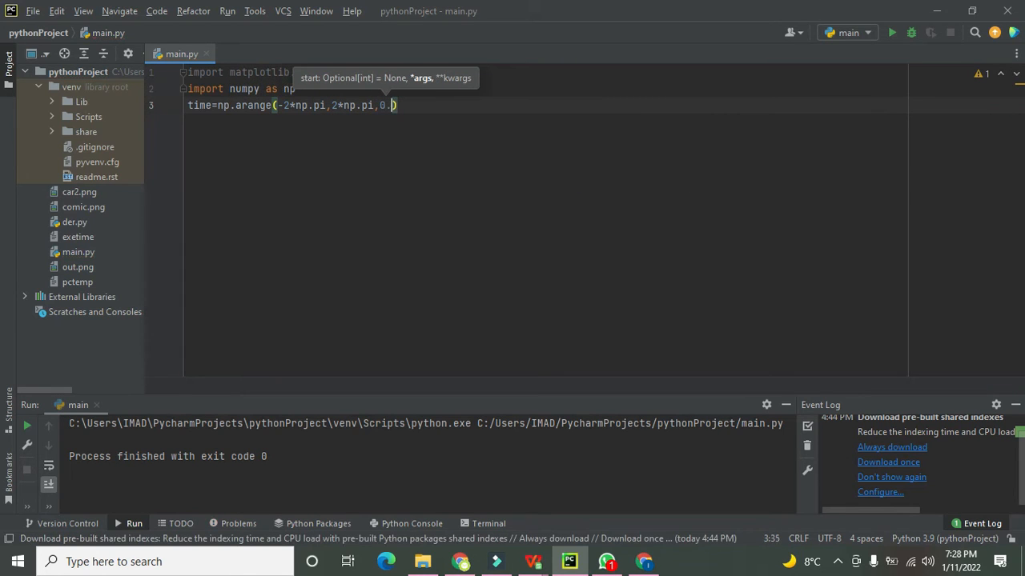
text(01)
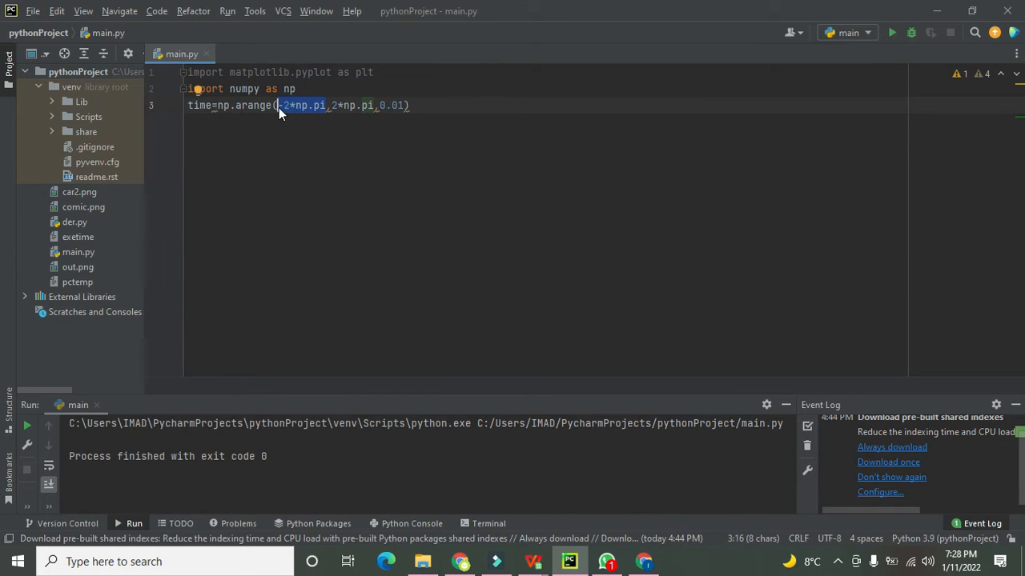
- Highlight the -2*np.pi start and 2*np.pi stop values to review them, leaving the range unchanged
click(304, 106)
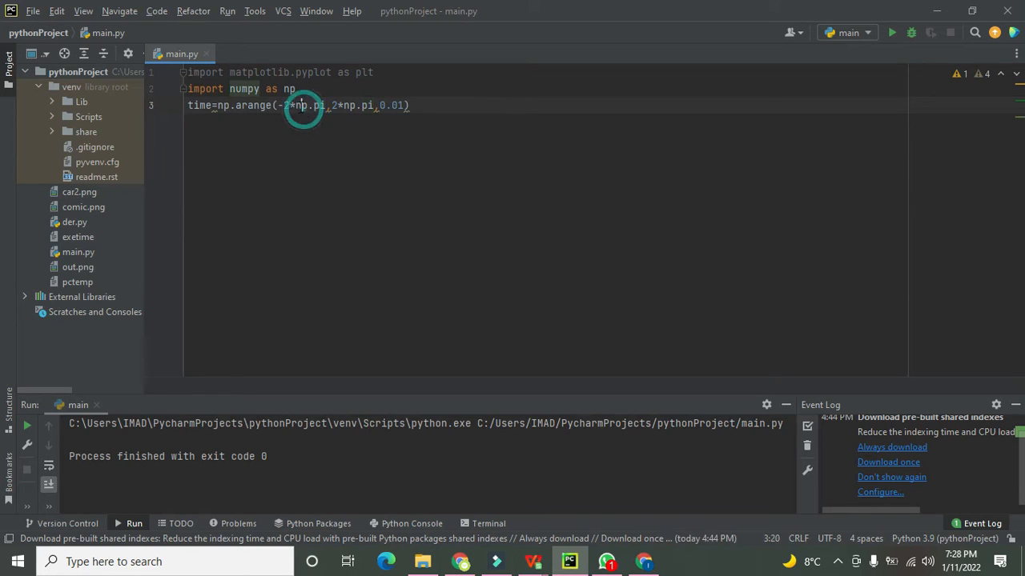
double_click(311, 105)
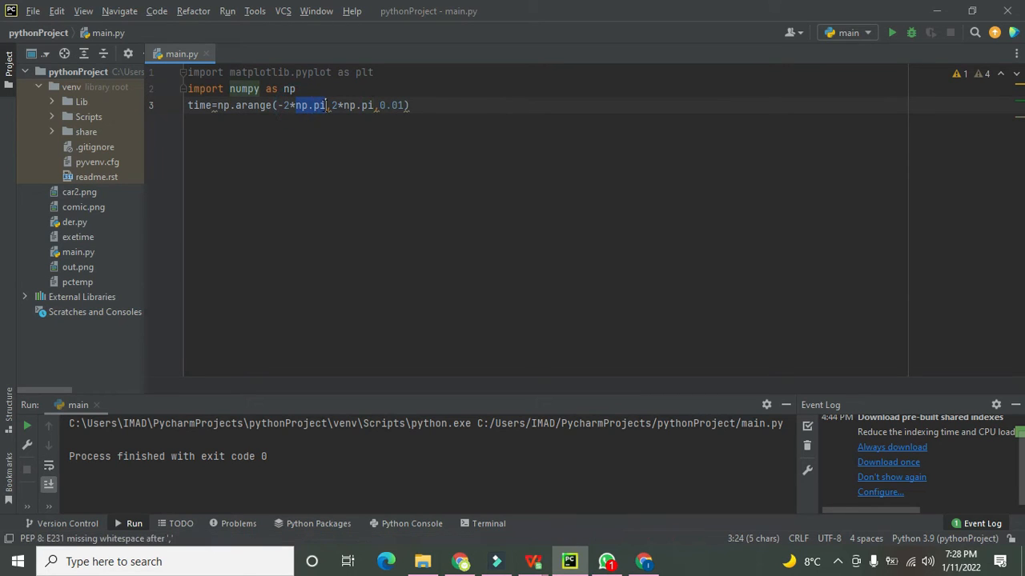
click(327, 106)
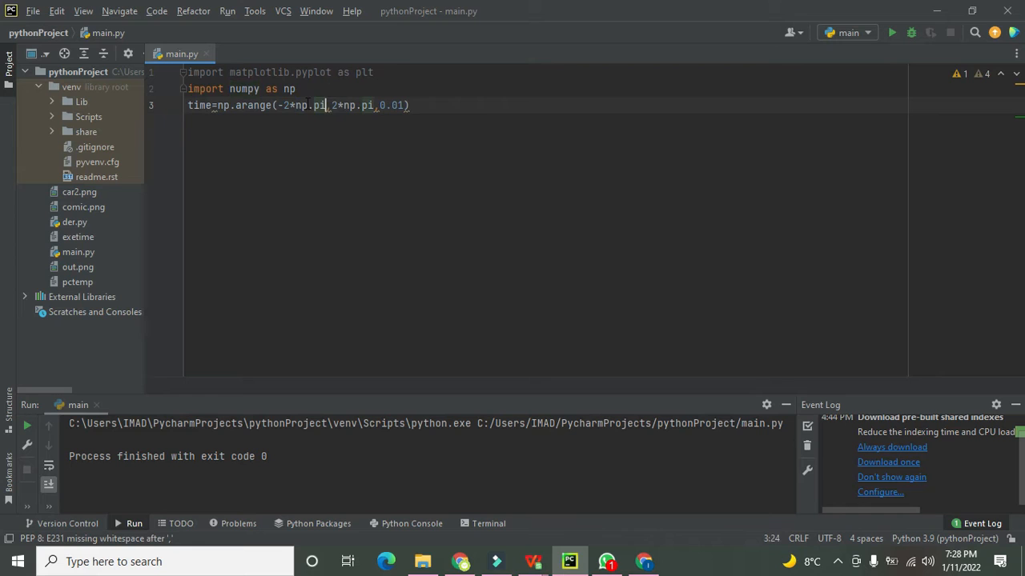
double_click(318, 106)
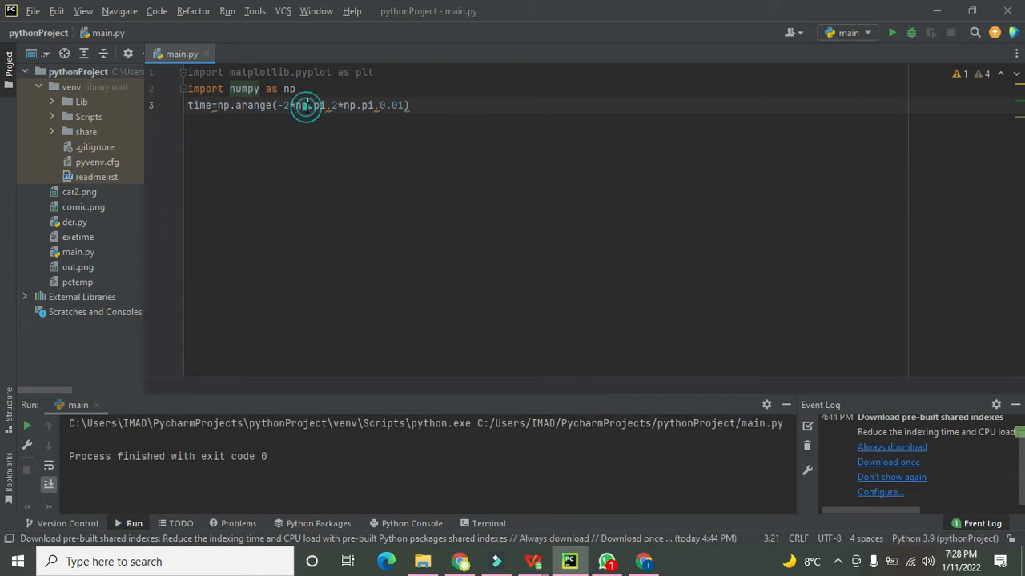
double_click(308, 106)
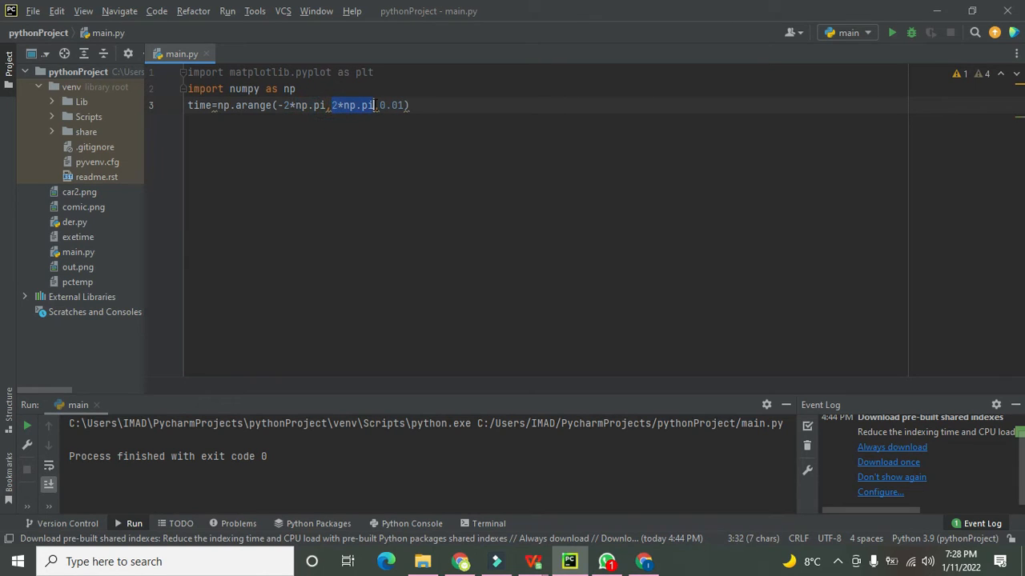
click(358, 106)
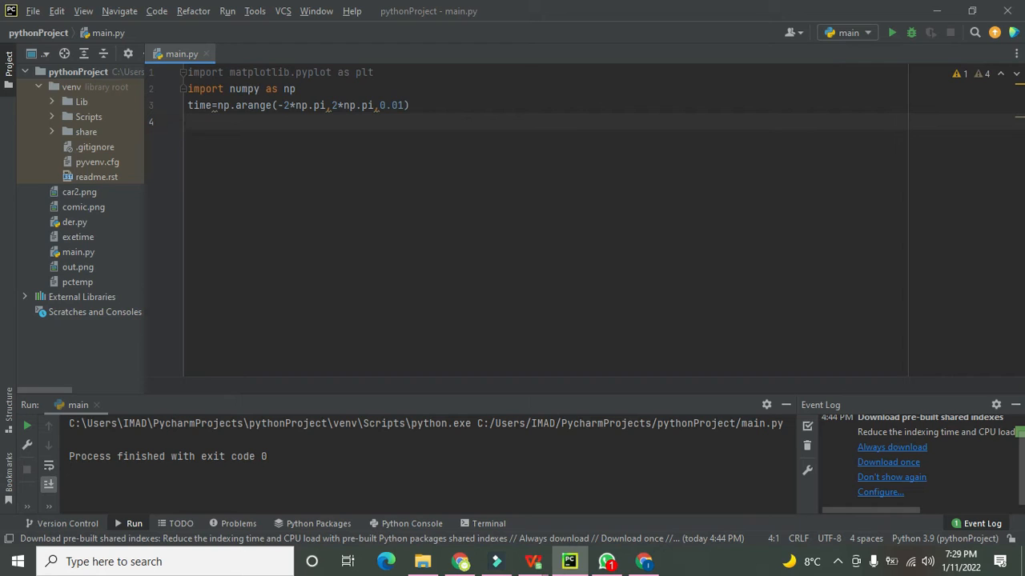
- Rename the time vector to time_0 and begin line 4 with 'amp='
double_click(397, 105)
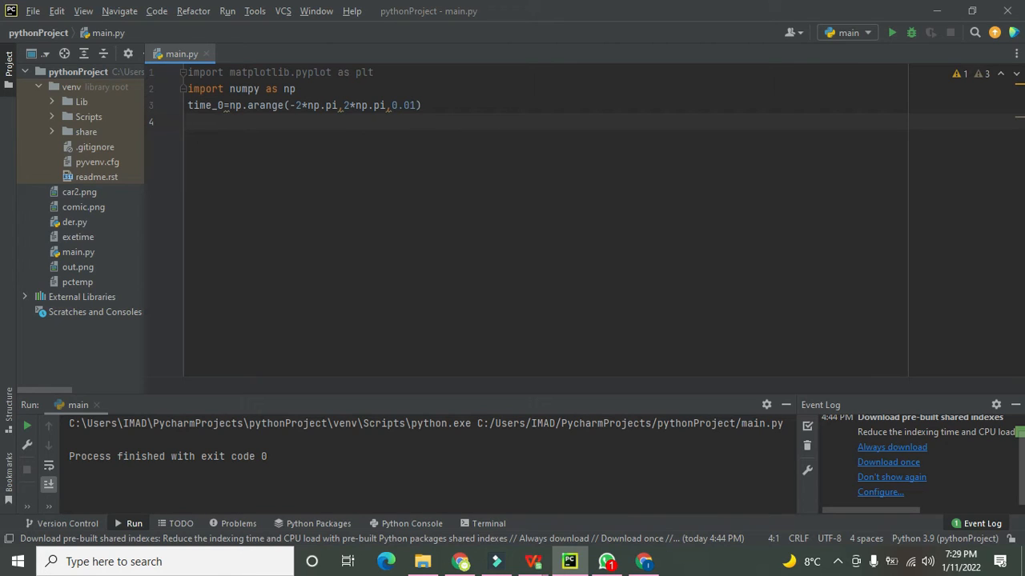
text(amp=)
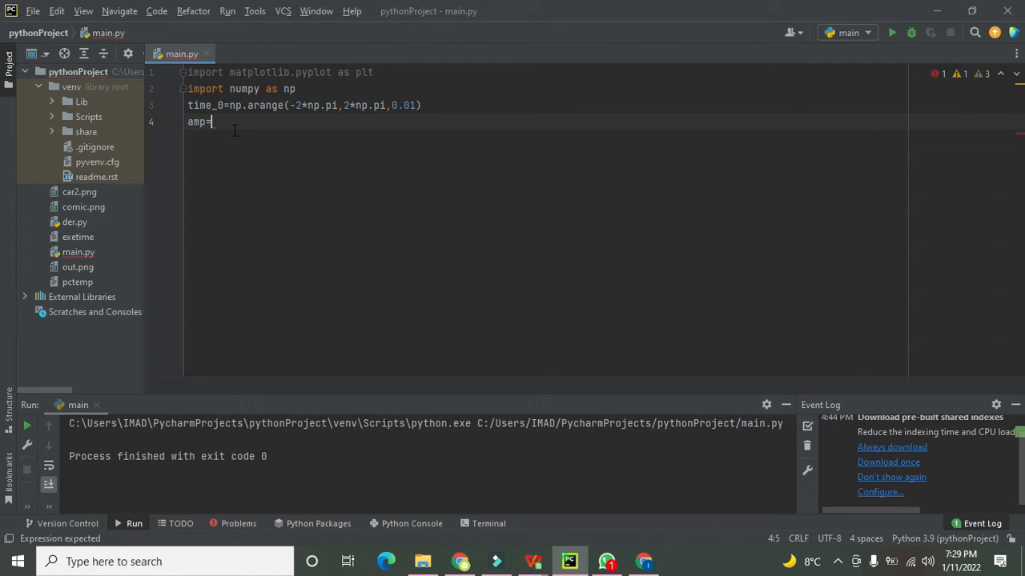
- Complete line 4 as amp=np.sinc(time_0) using autocomplete
text(n)
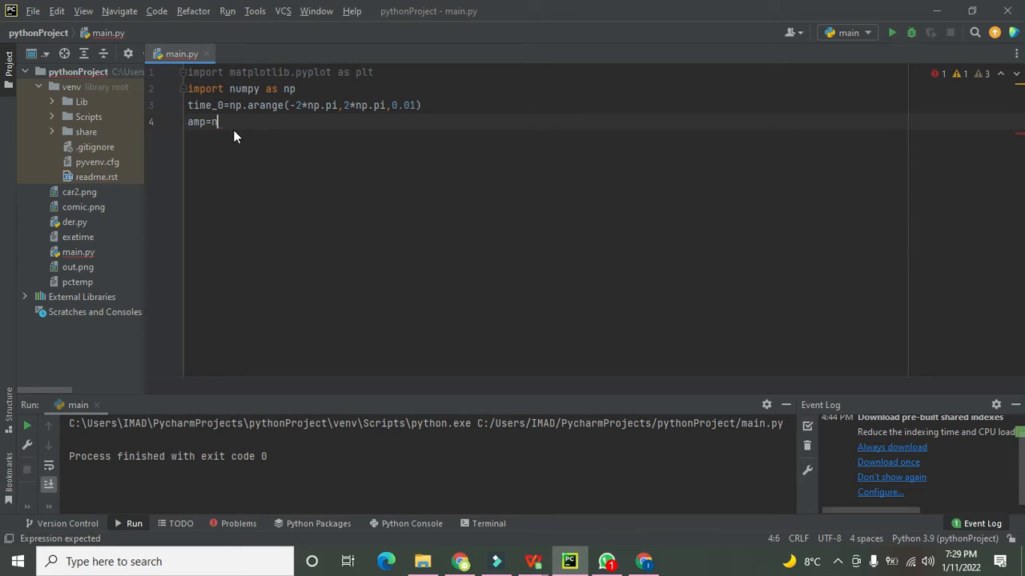
text(.)
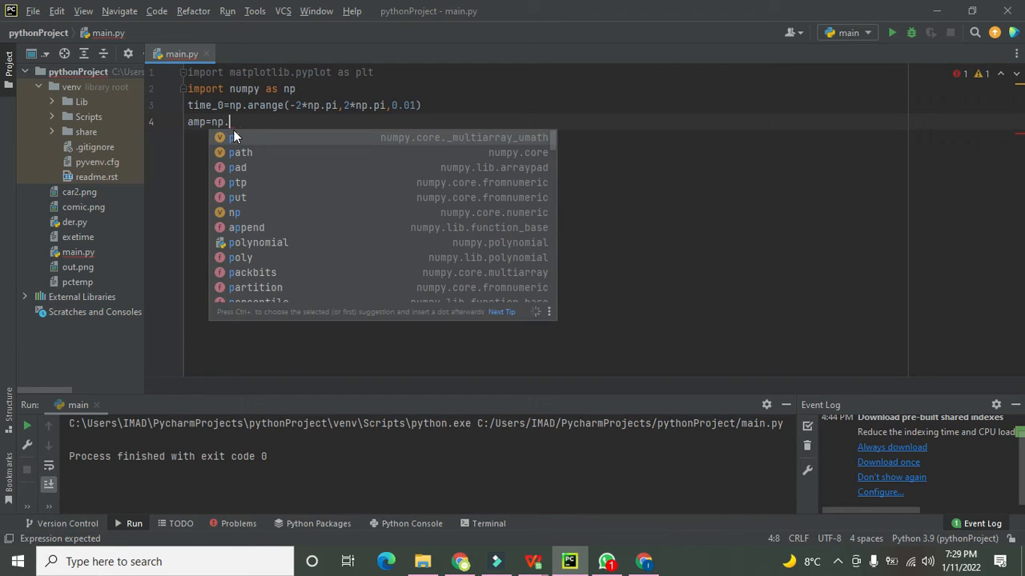
text(si)
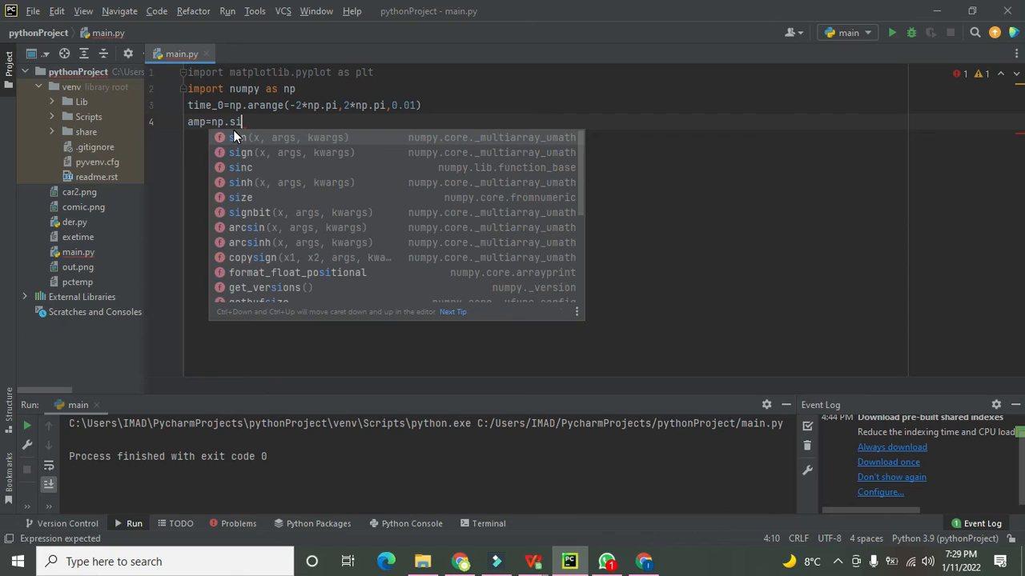
click(240, 168)
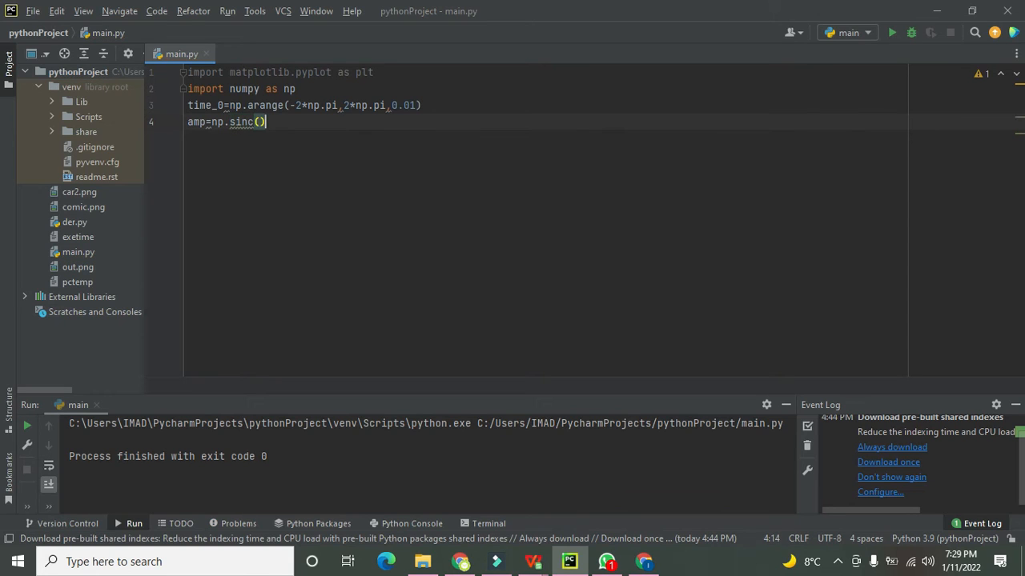
text(time)
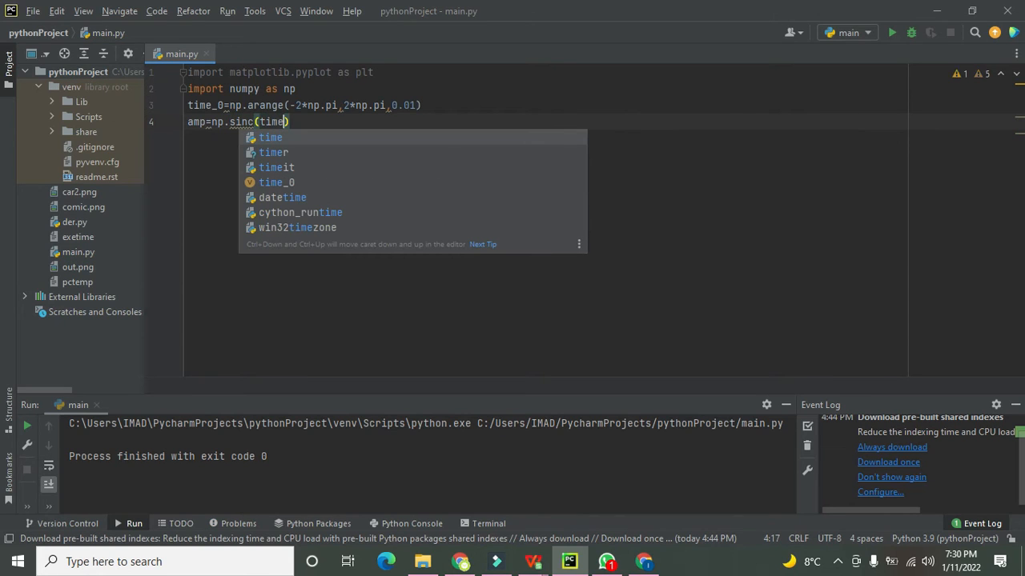
key(Escape)
text(_0)
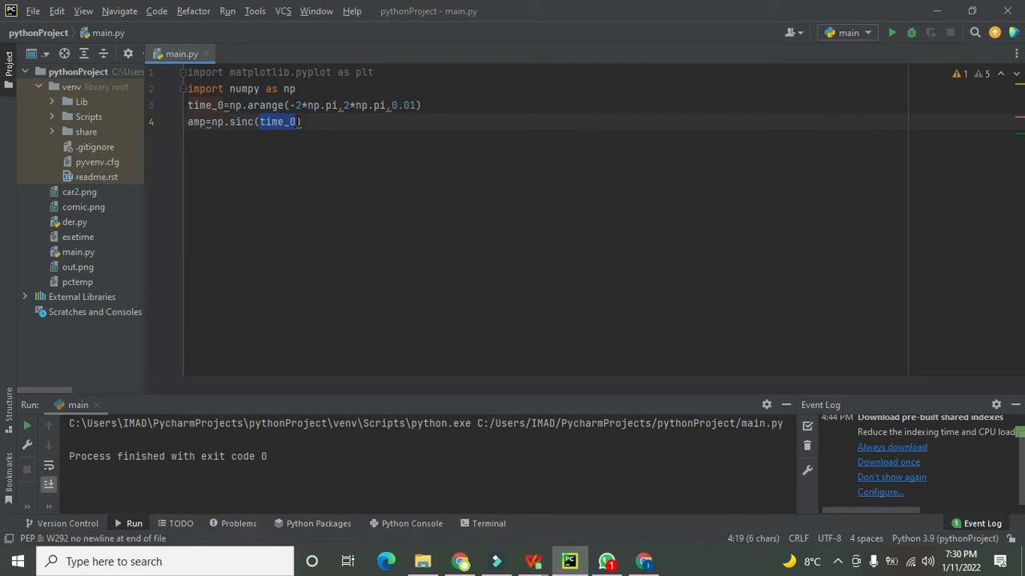
- Start a fresh line 5 below the amp definition
click(291, 122)
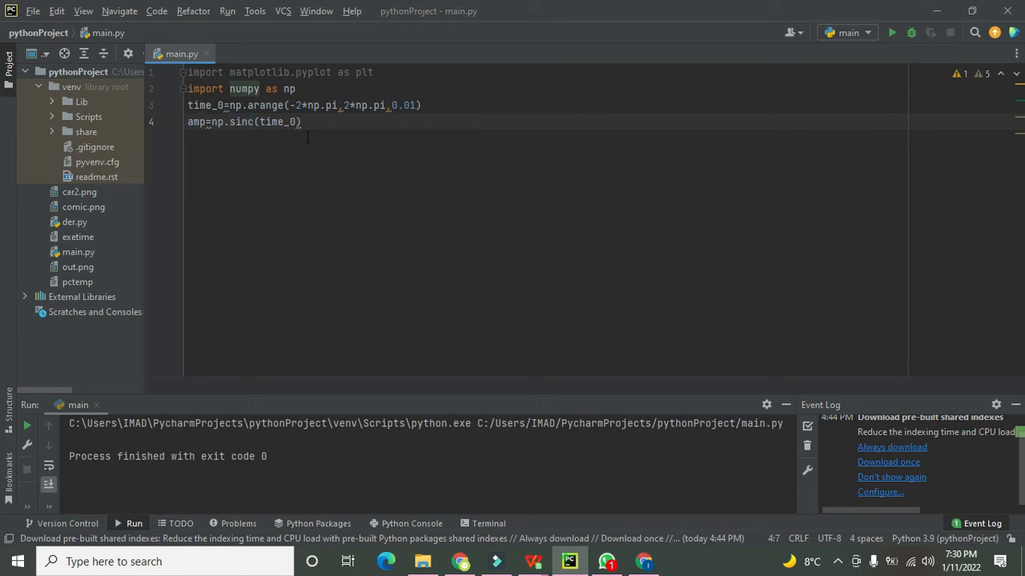
key(enter)
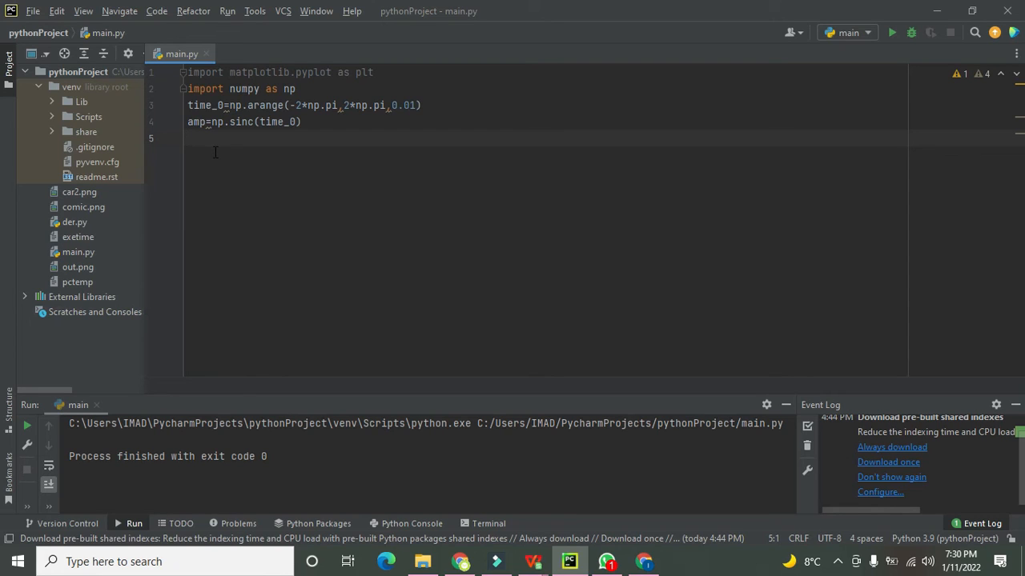
- Write plt.plot(time_0,amp) on line 5 and move to the empty line below
text(pl)
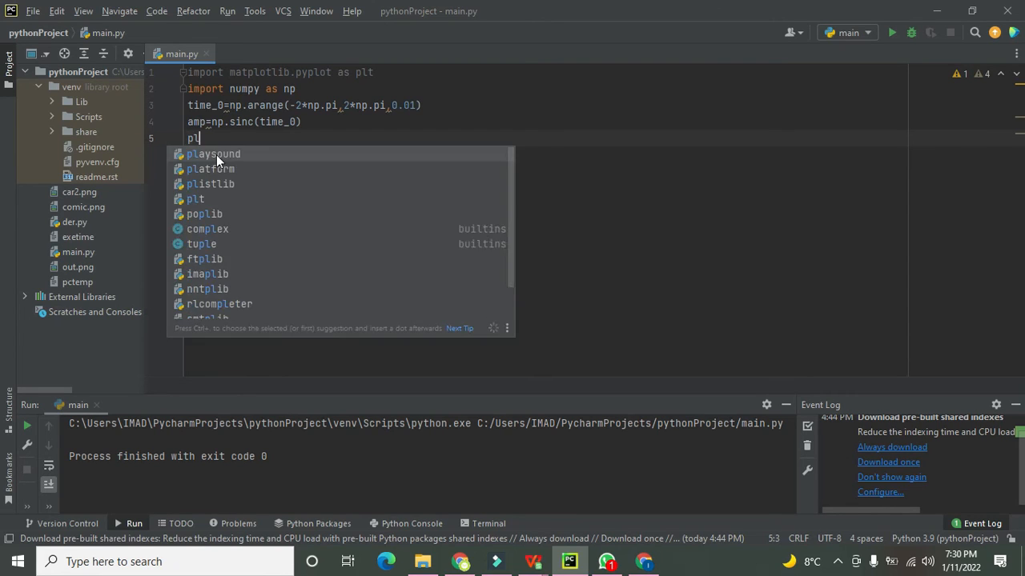
text(.plot)
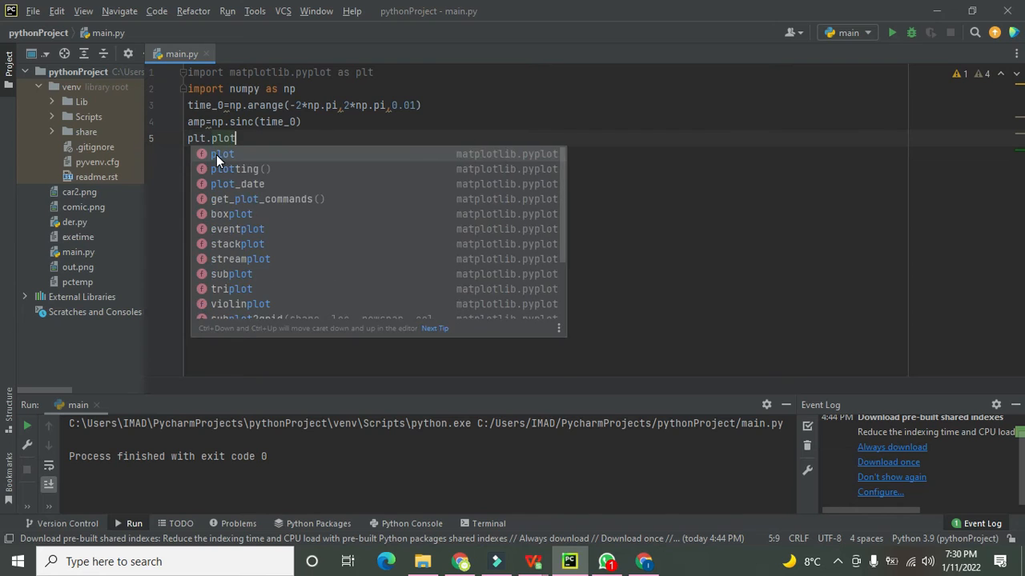
click(223, 154)
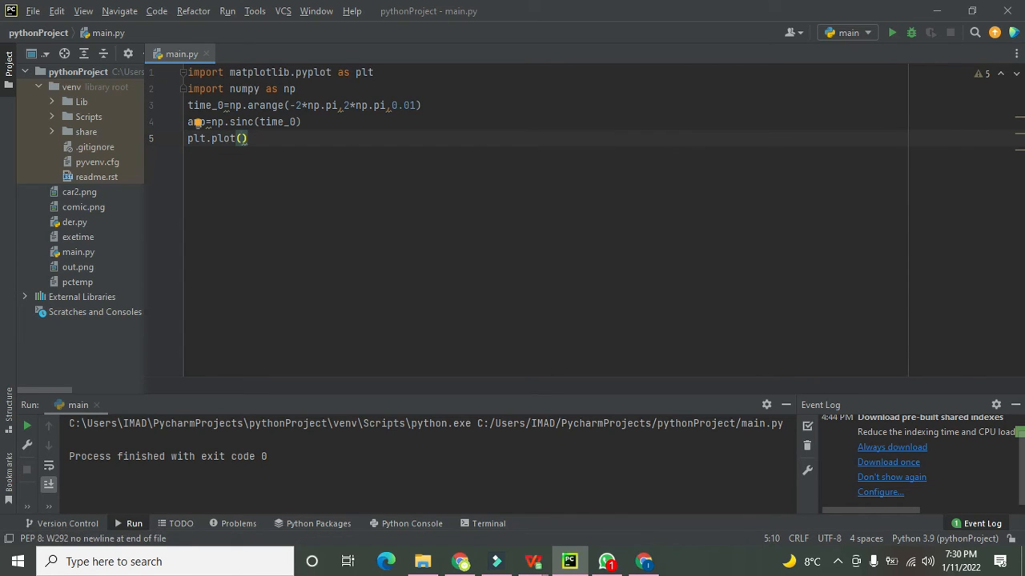
text(time_0,amp)
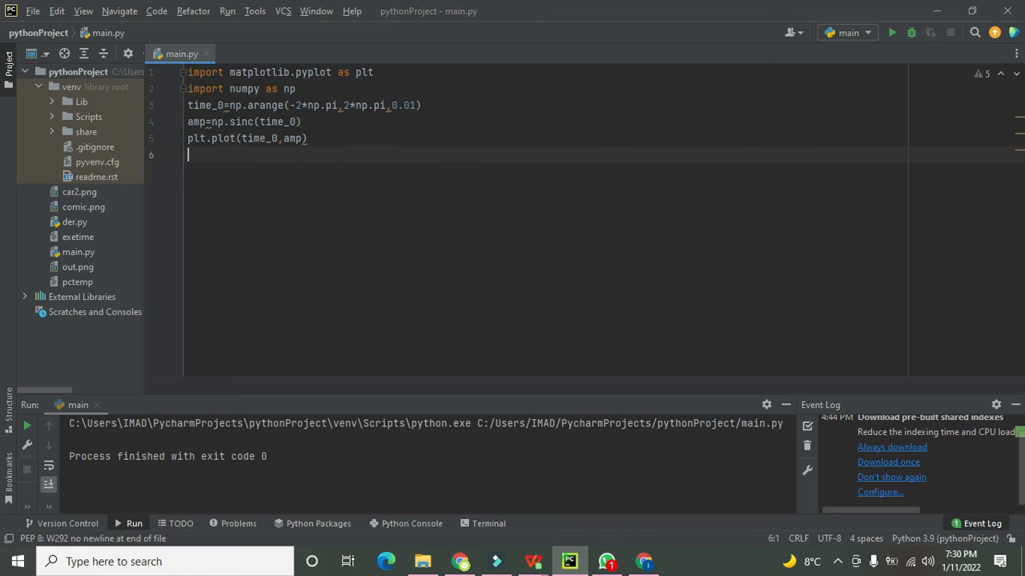
mouse_move(892, 32)
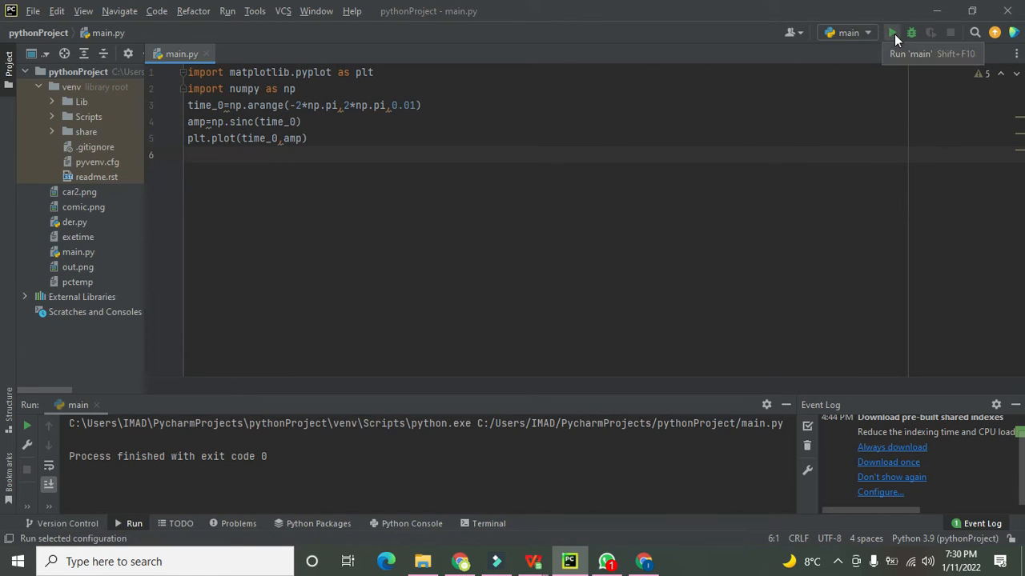
click(892, 32)
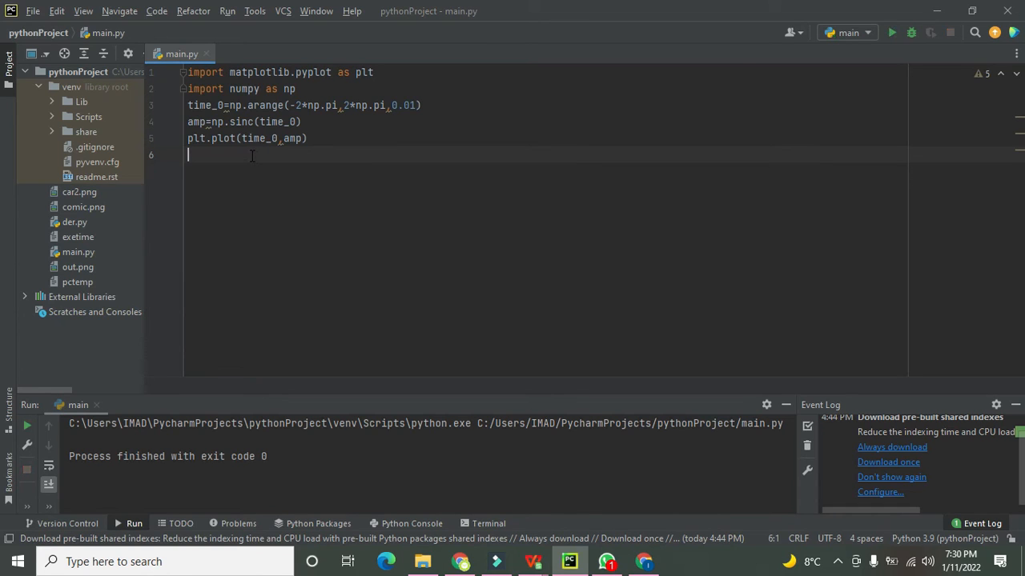
- Write plt.show() on line 6, glancing at and dismissing the plt documentation popup
text(plt.s)
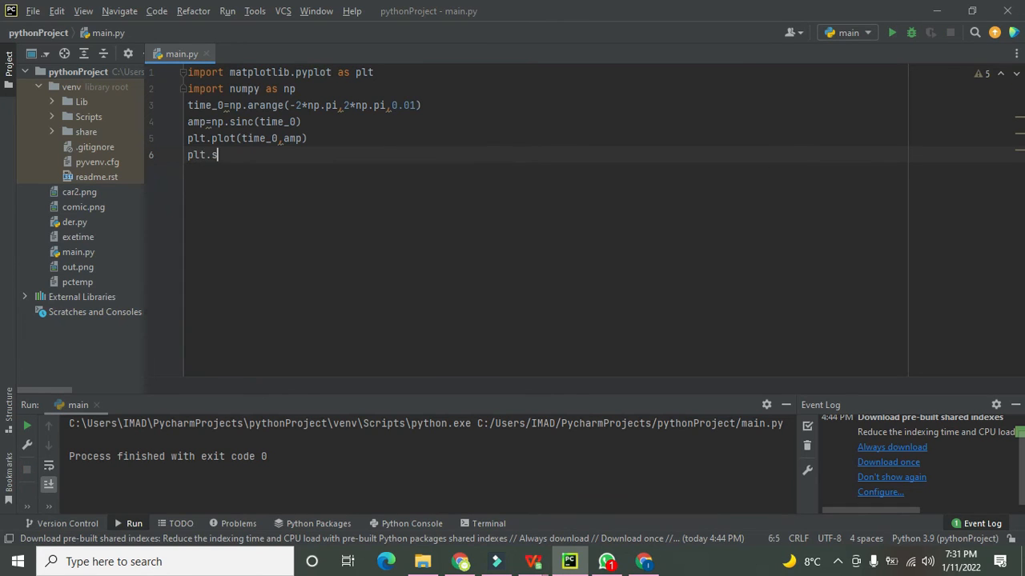
text(how())
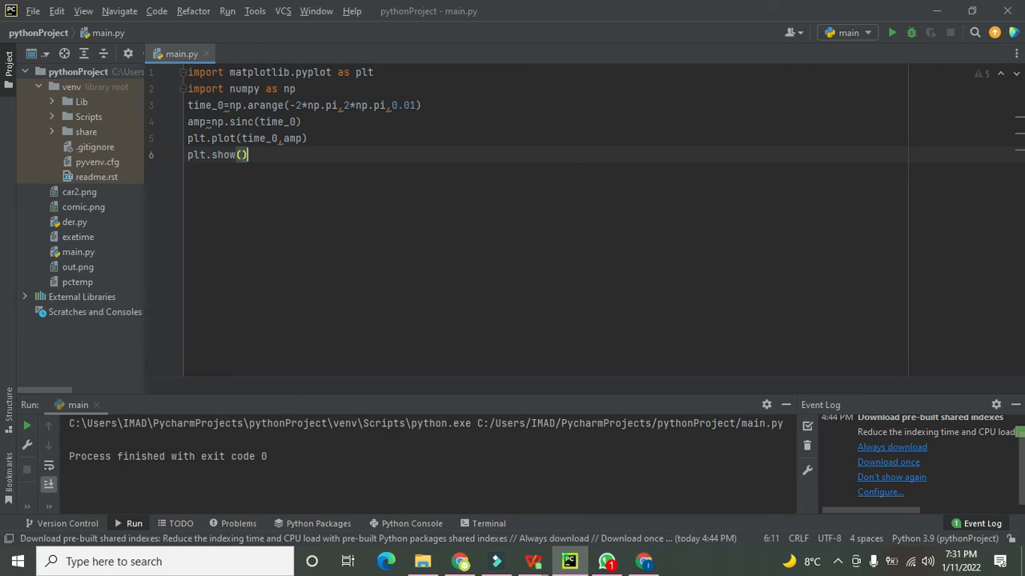
double_click(195, 137)
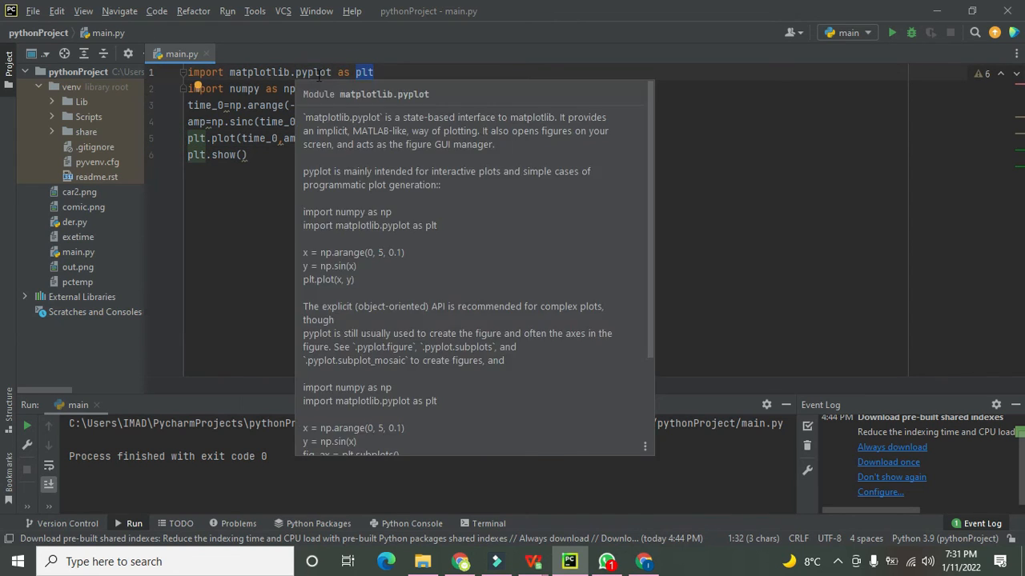
double_click(280, 72)
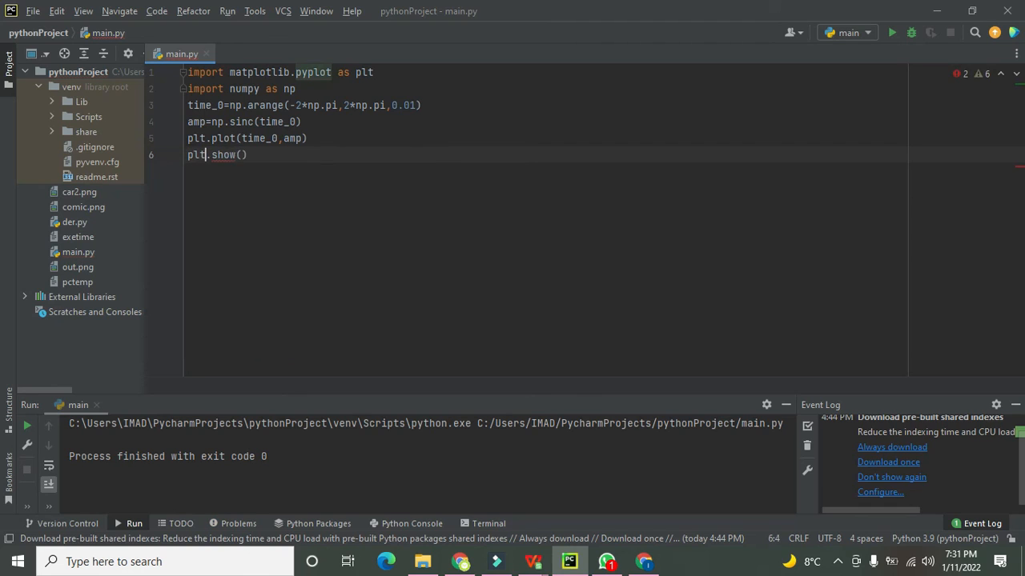
click(247, 154)
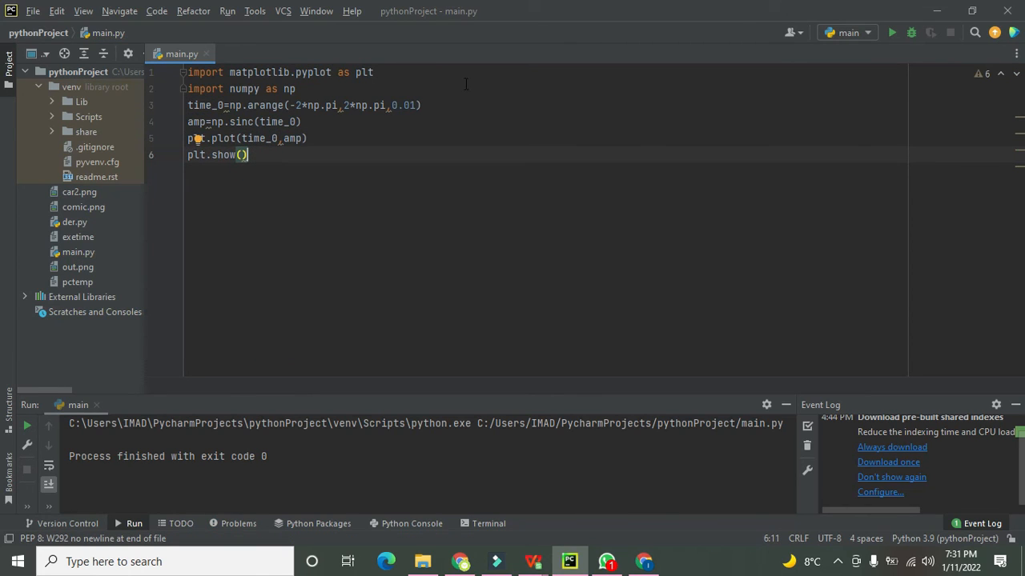
- Run main.py so the Figure 1 window shows the sinc curve from -2π to 2π
click(891, 33)
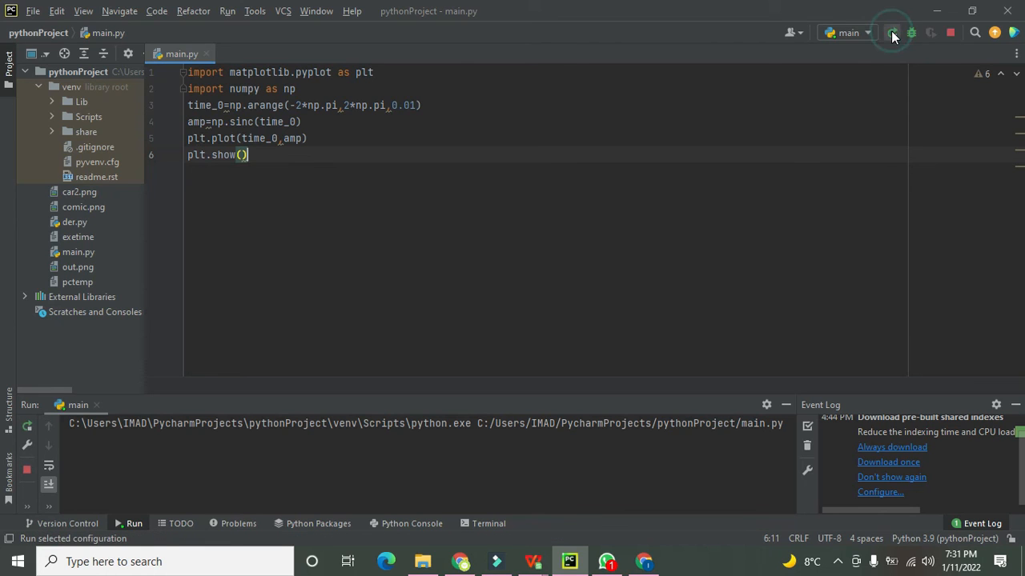
click(892, 32)
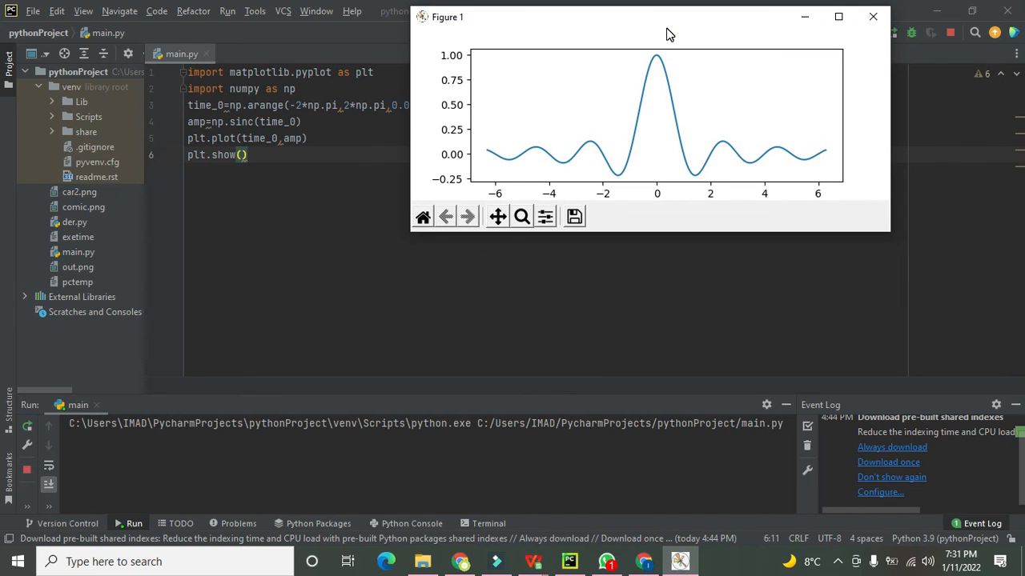
mouse_move(656, 198)
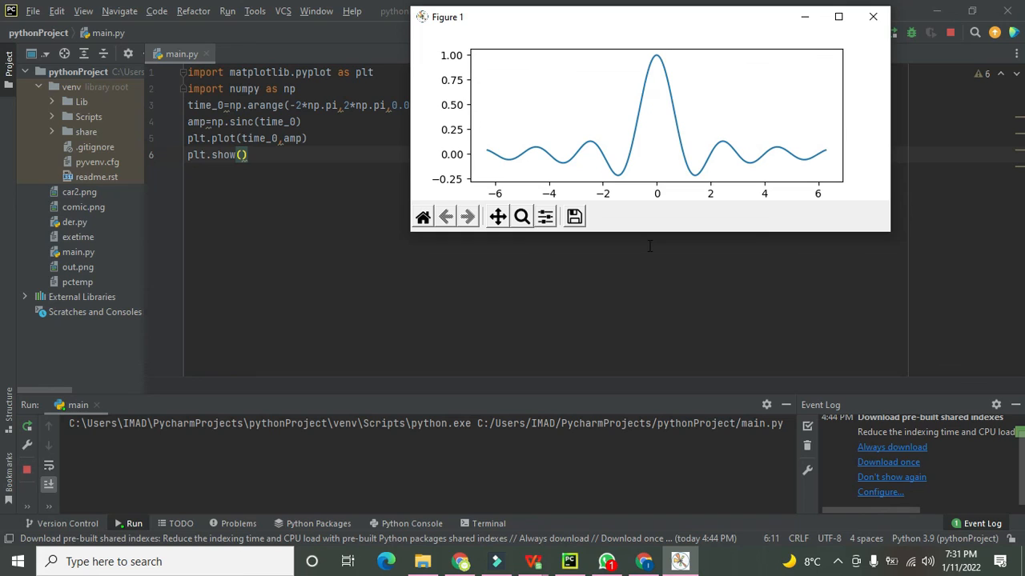
mouse_move(696, 166)
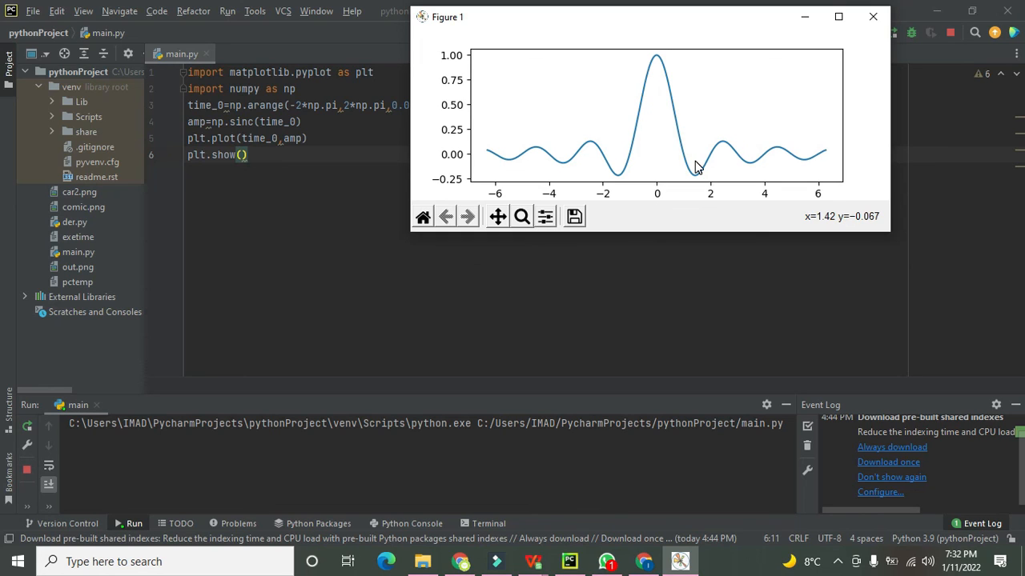
mouse_move(752, 168)
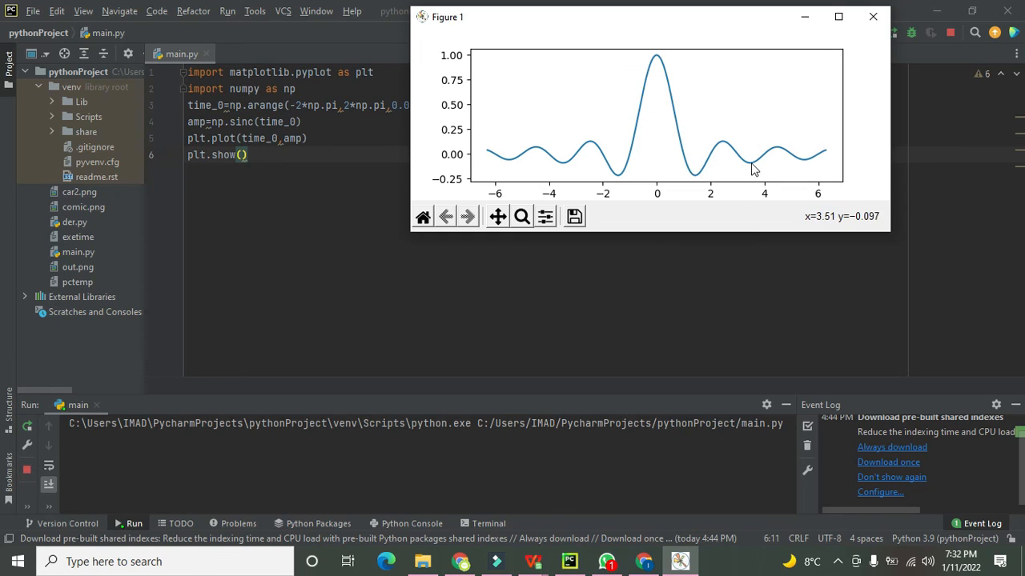
mouse_move(784, 155)
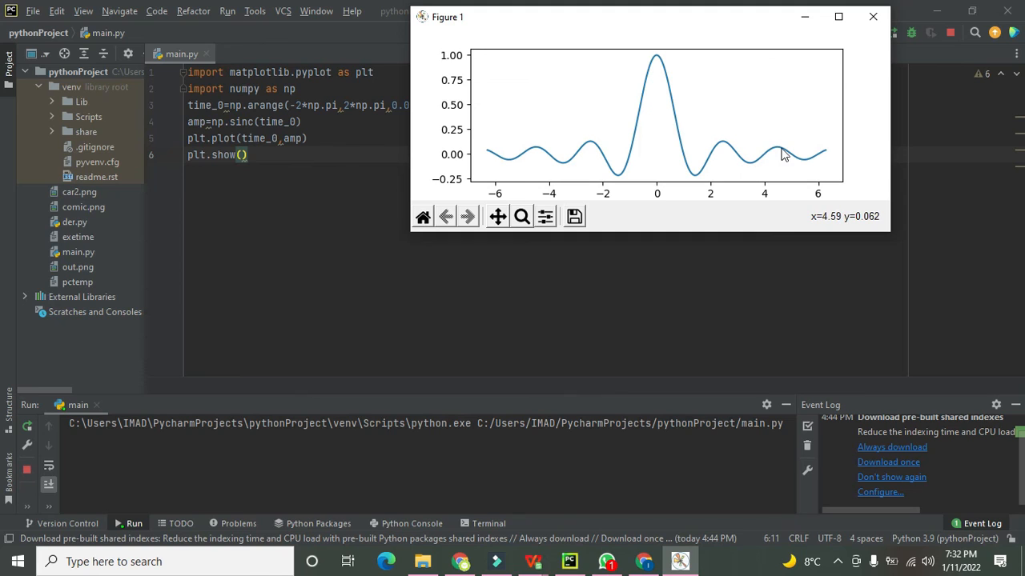
mouse_move(826, 156)
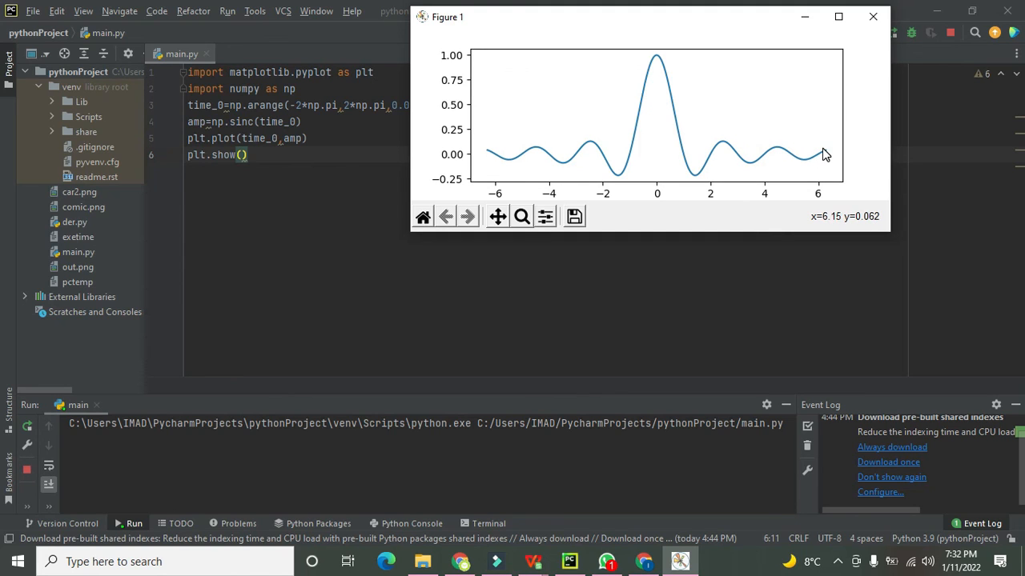
mouse_move(483, 186)
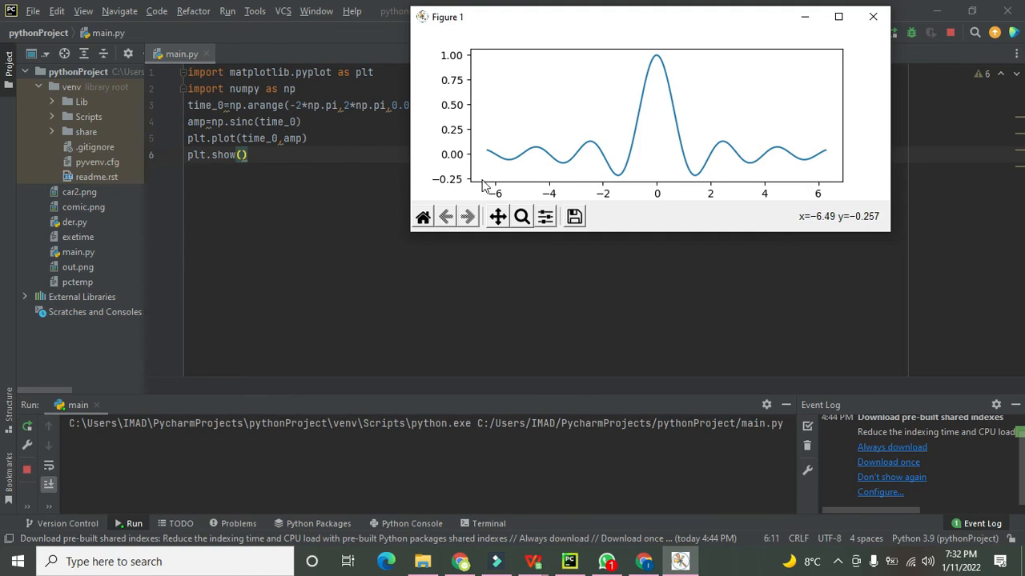
mouse_move(525, 156)
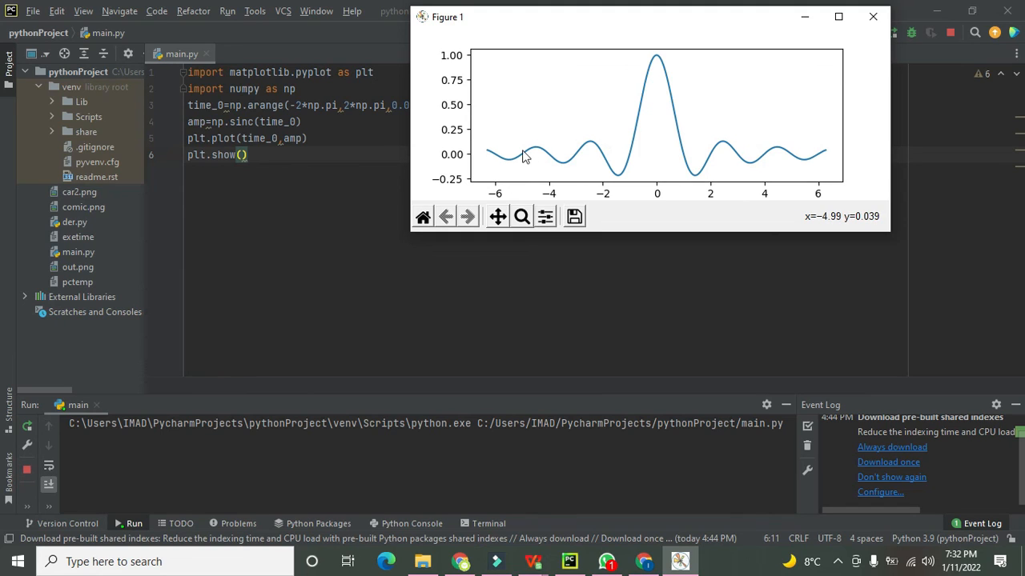
mouse_move(500, 144)
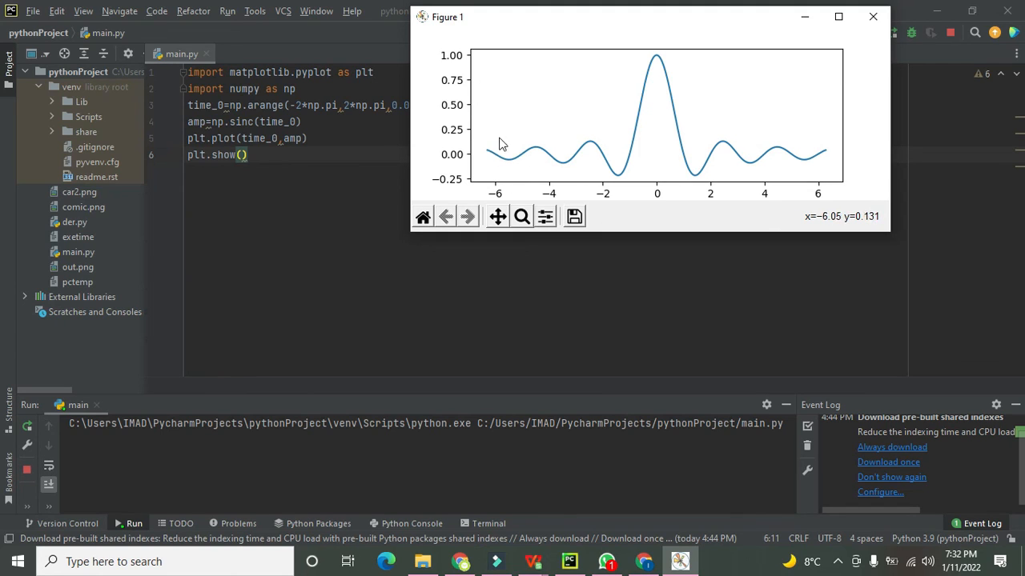
mouse_move(704, 10)
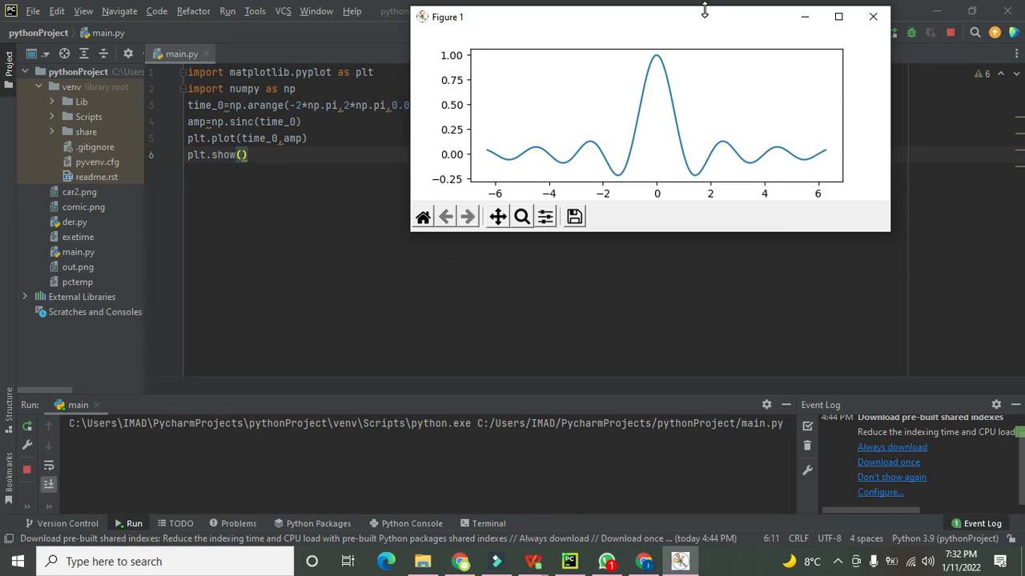